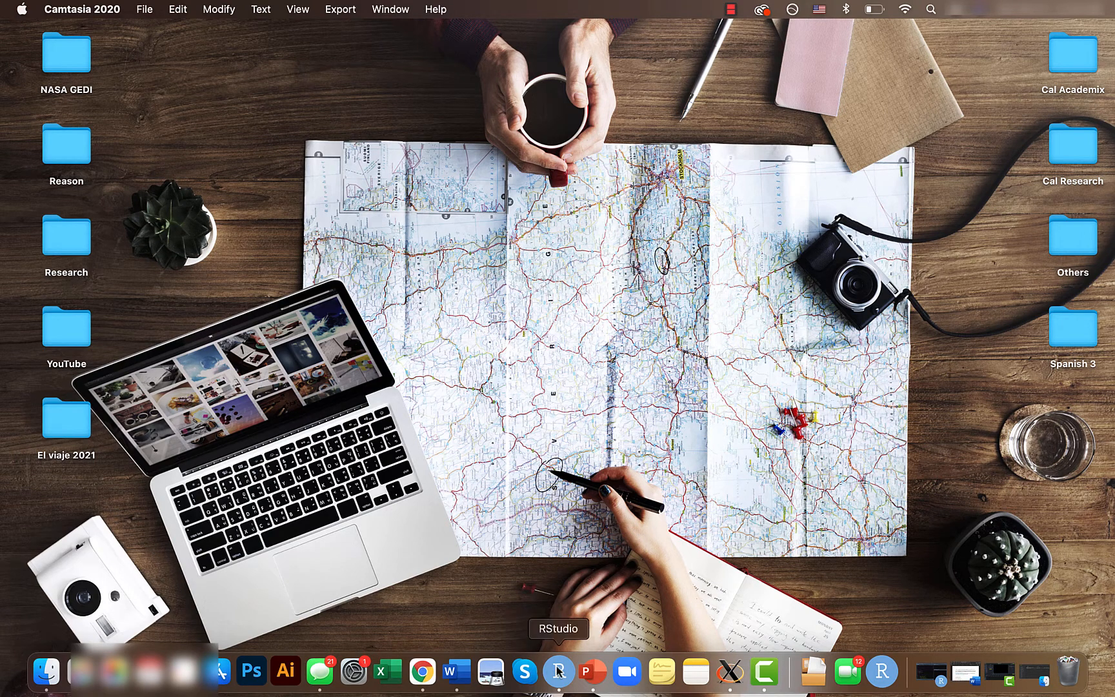
# Step: Launch RStudio from the Dock
pyautogui.click(558, 670)
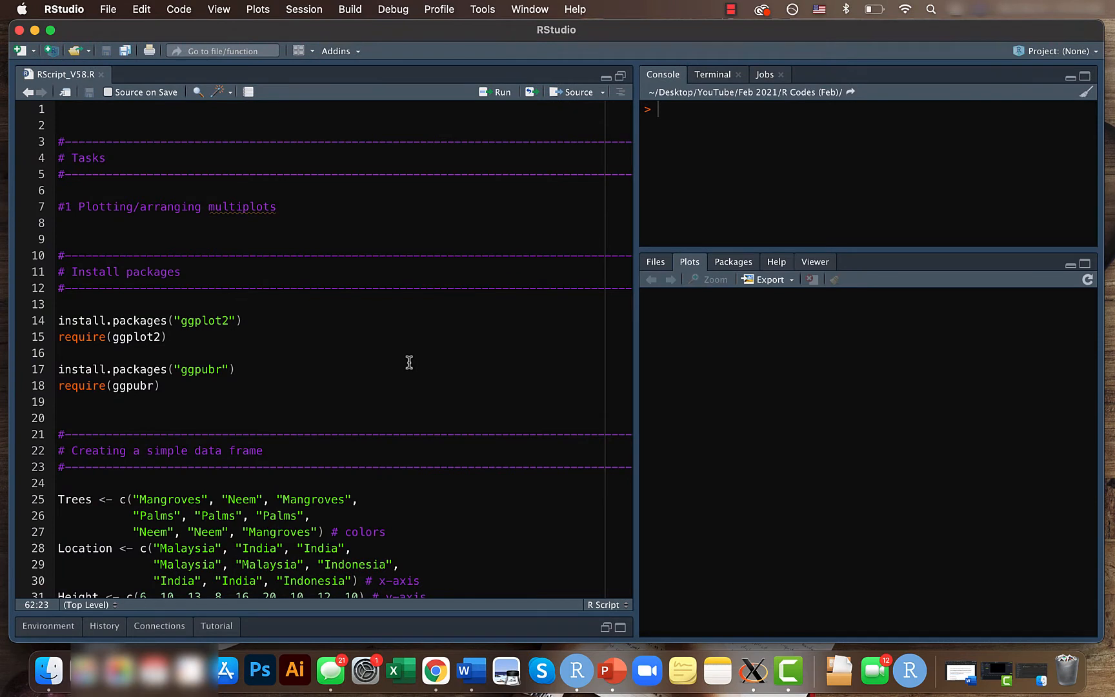
pyautogui.moveTo(337, 318)
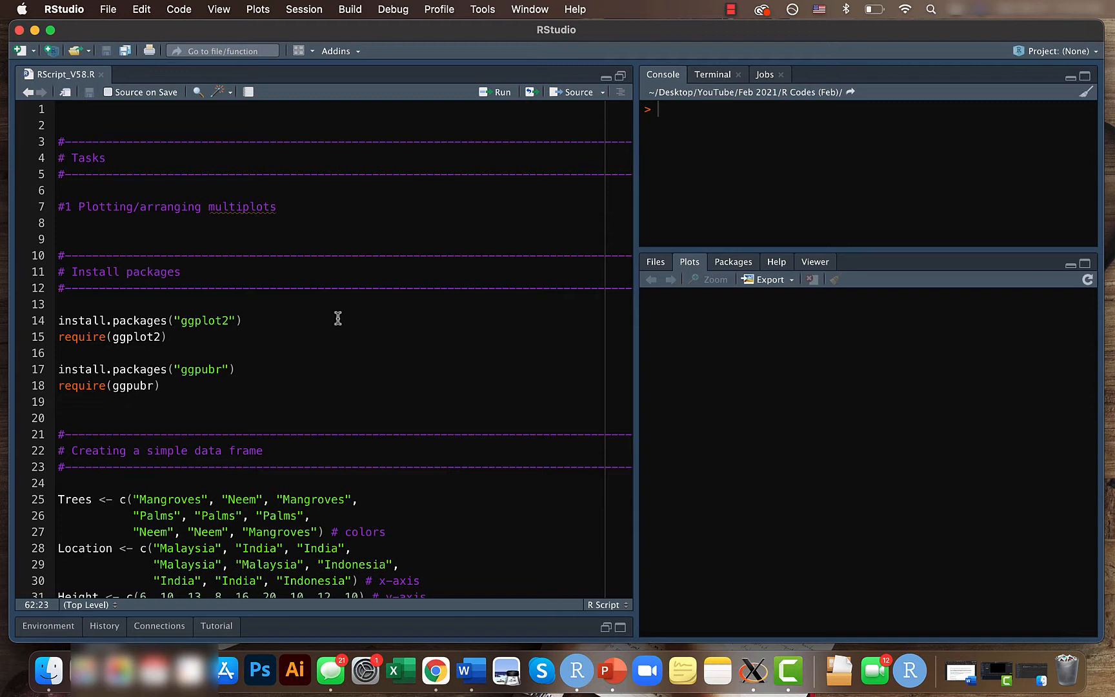
pyautogui.moveTo(221, 369)
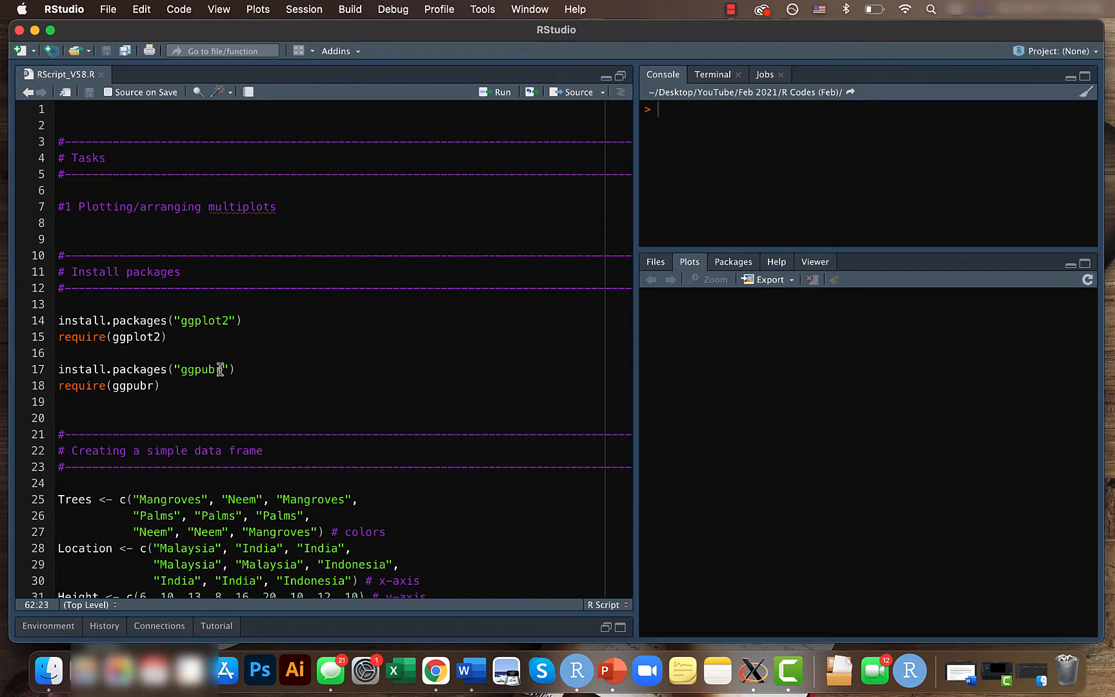
pyautogui.doubleClick(201, 369)
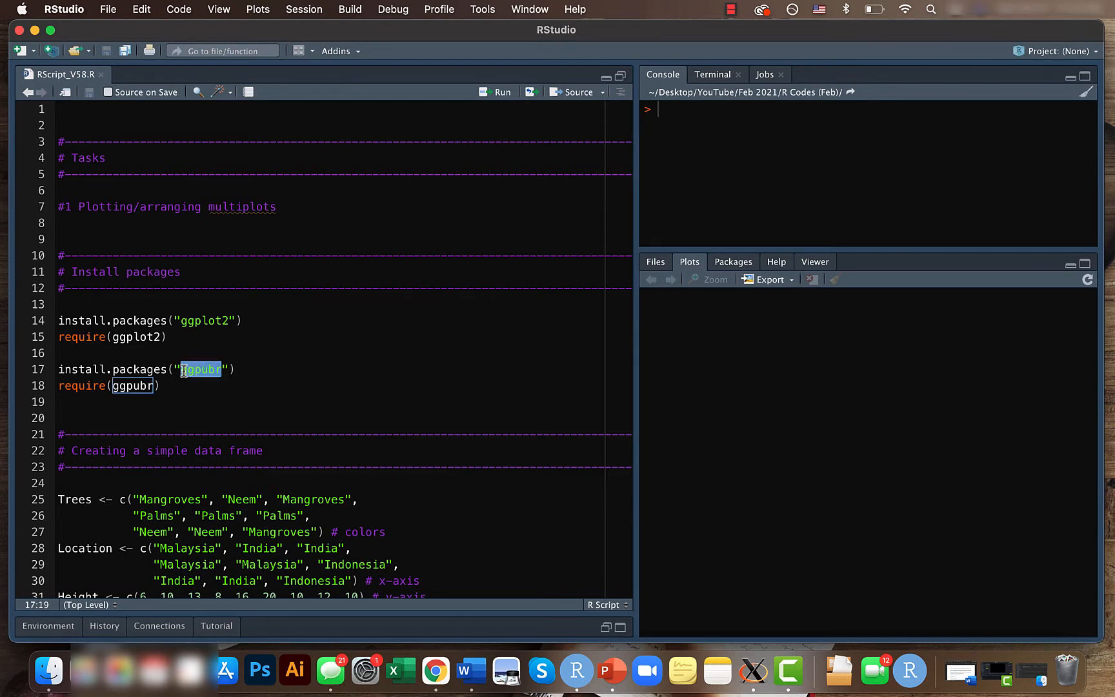
pyautogui.click(223, 369)
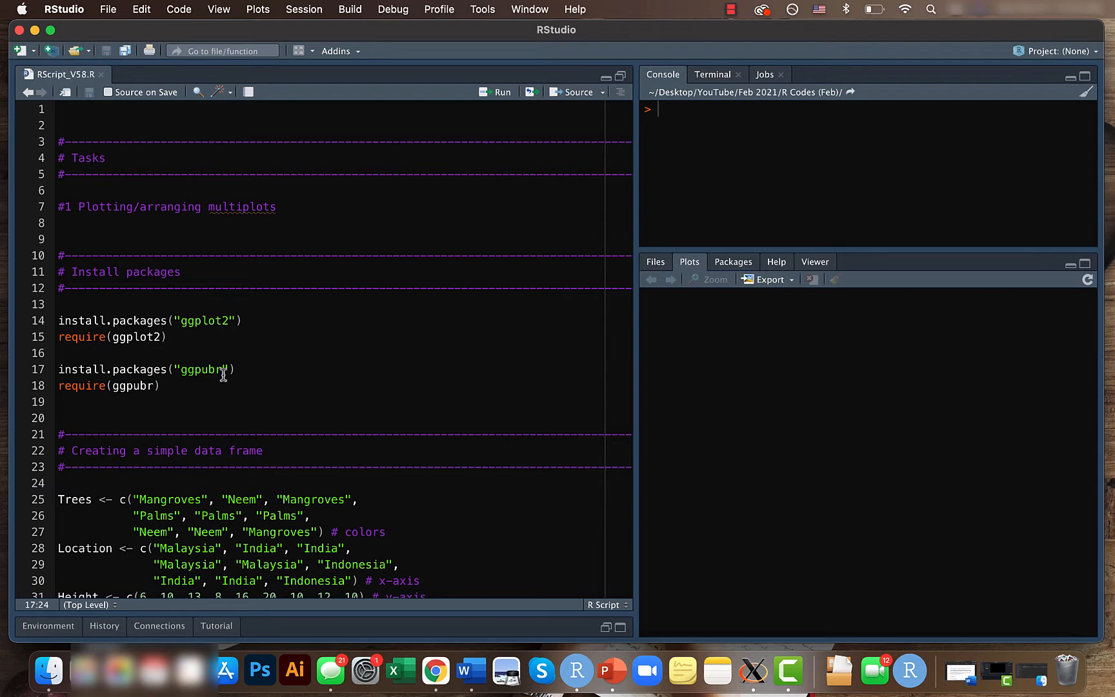
pyautogui.doubleClick(204, 369)
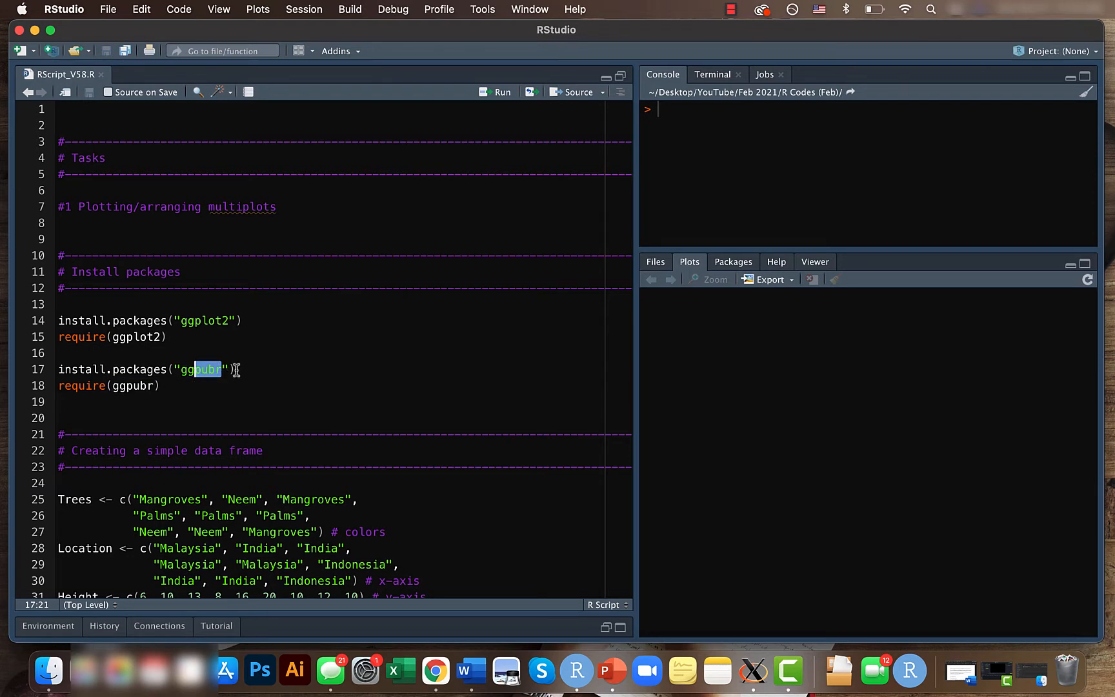
pyautogui.click(238, 368)
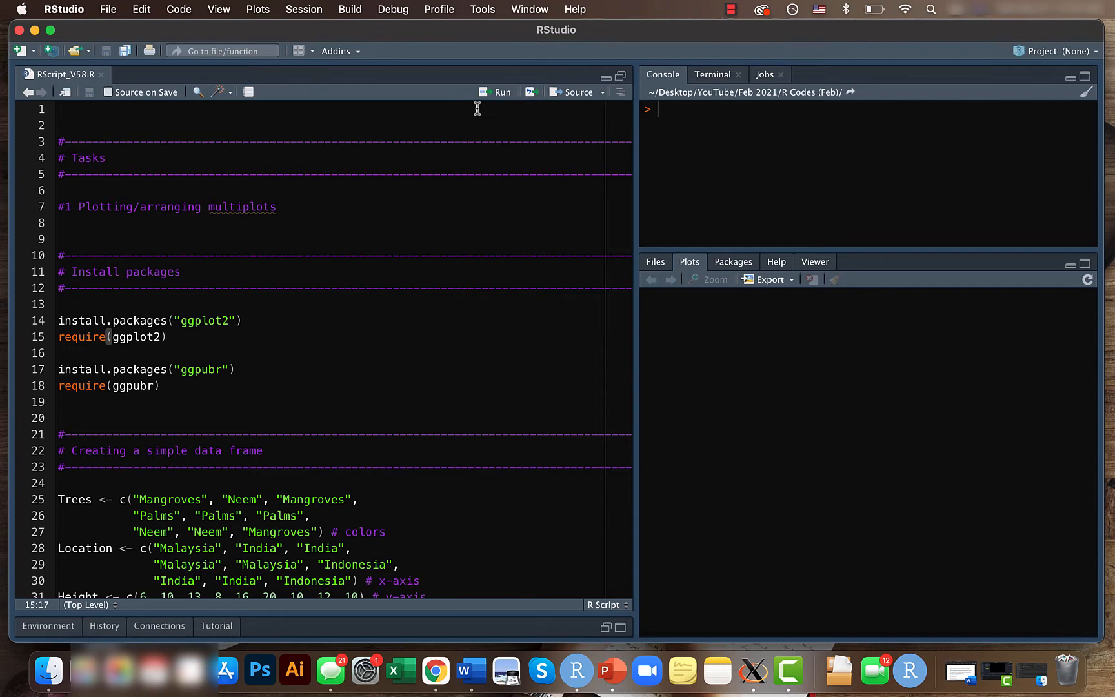
# Step: Run the ggplot2/ggpubr install-and-load lines, then build and view df_example
pyautogui.click(496, 92)
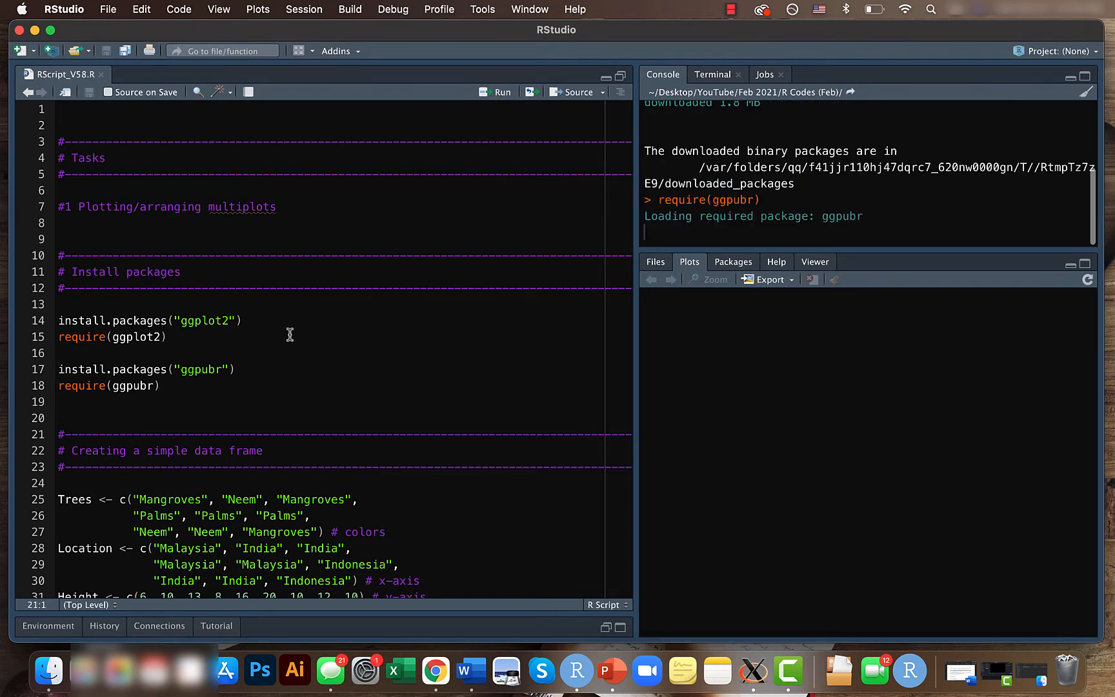
pyautogui.scroll(-3)
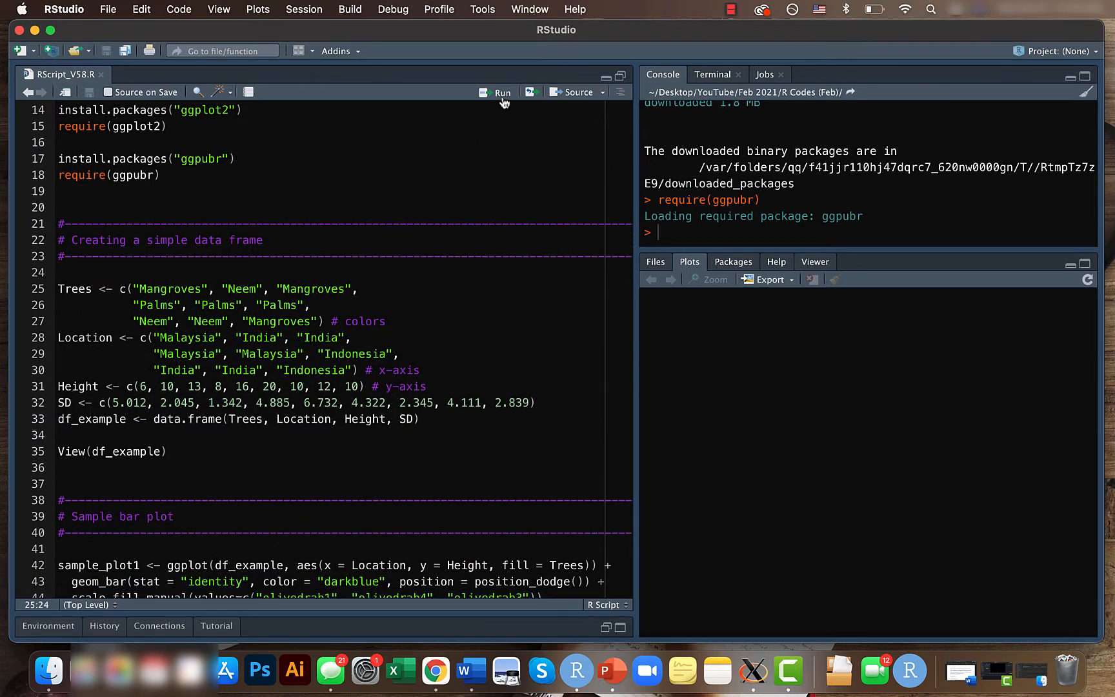
pyautogui.click(501, 92)
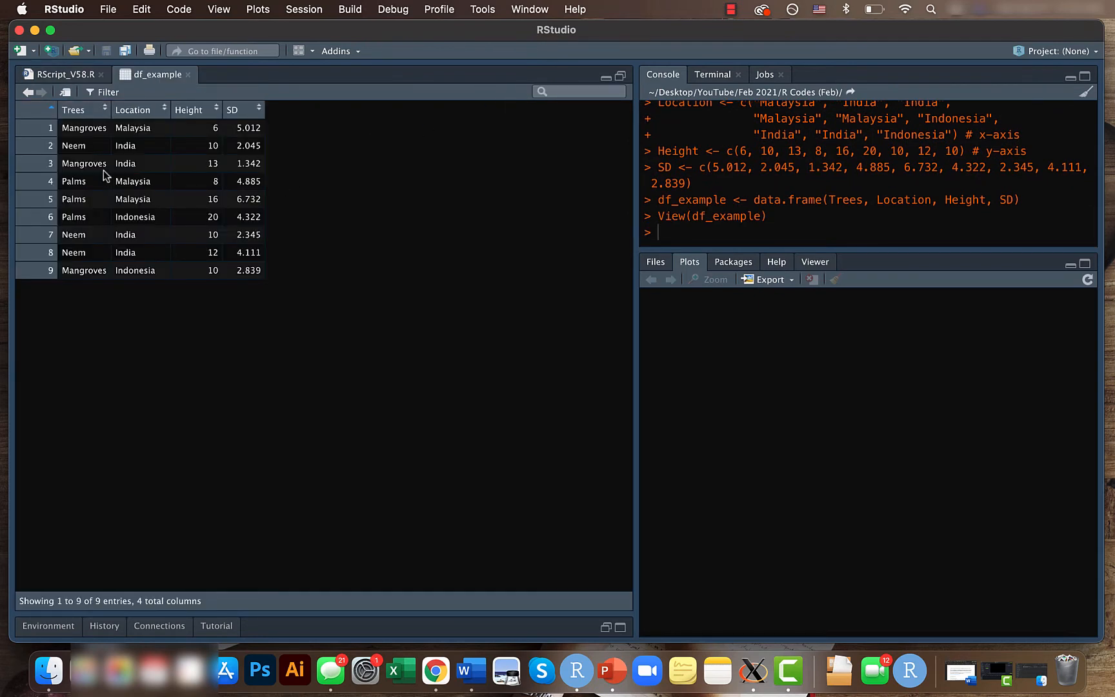
pyautogui.moveTo(249, 127)
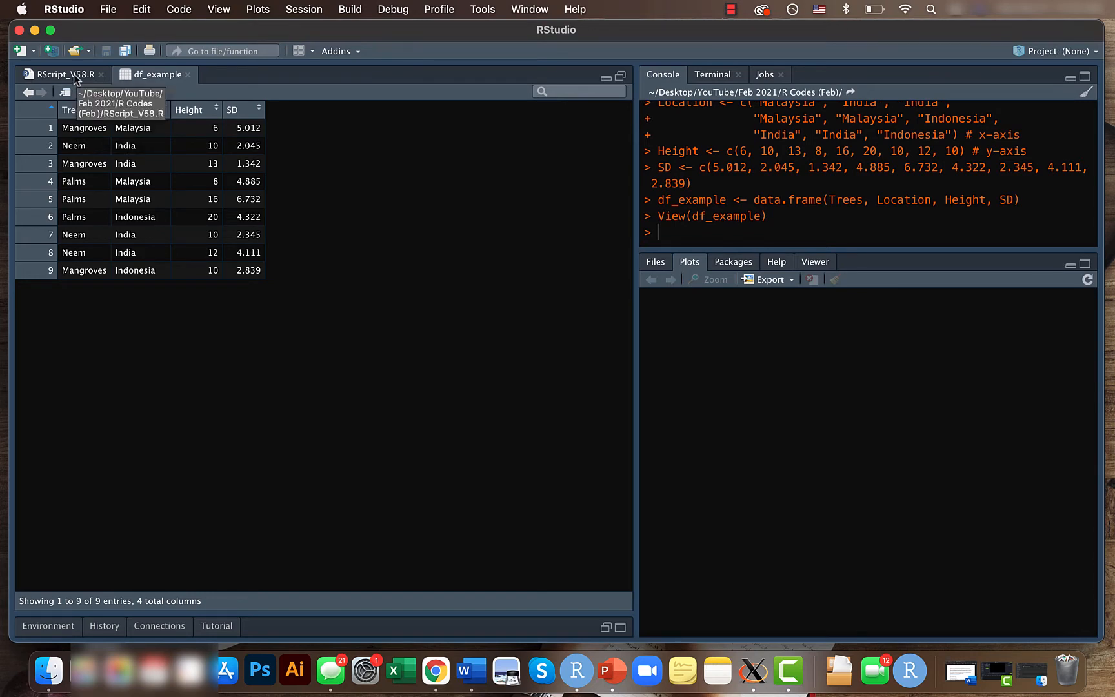
# Step: Return to RScript_V58.R and scroll to the sample_plot1 and sample_plot2 definitions
pyautogui.click(61, 74)
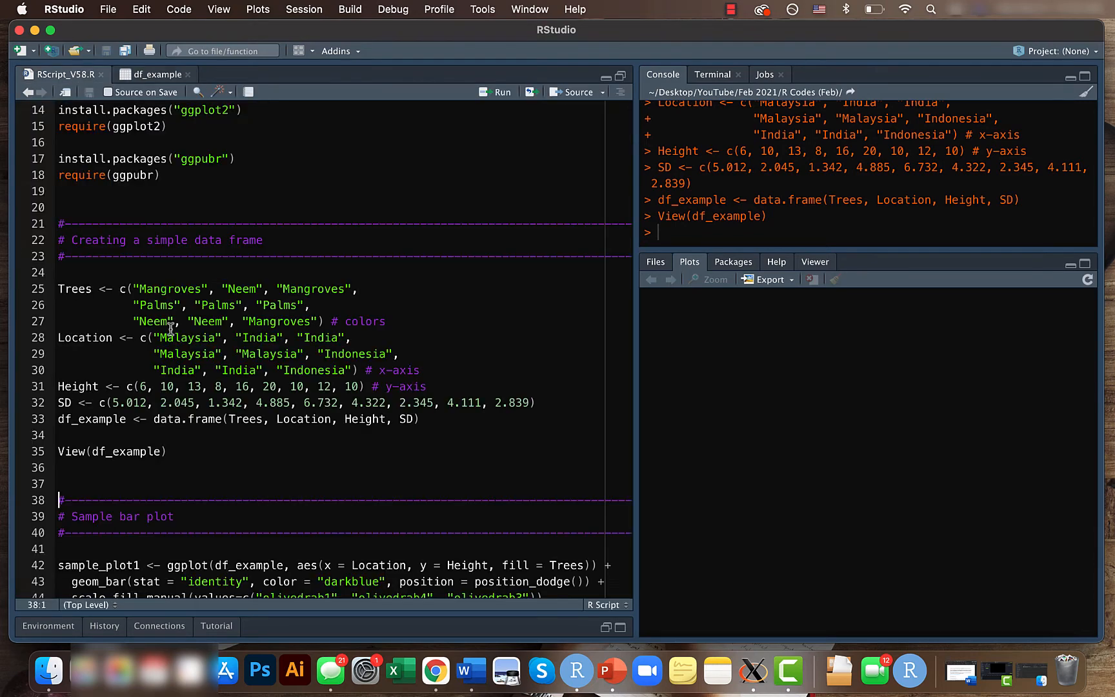
pyautogui.scroll(-3)
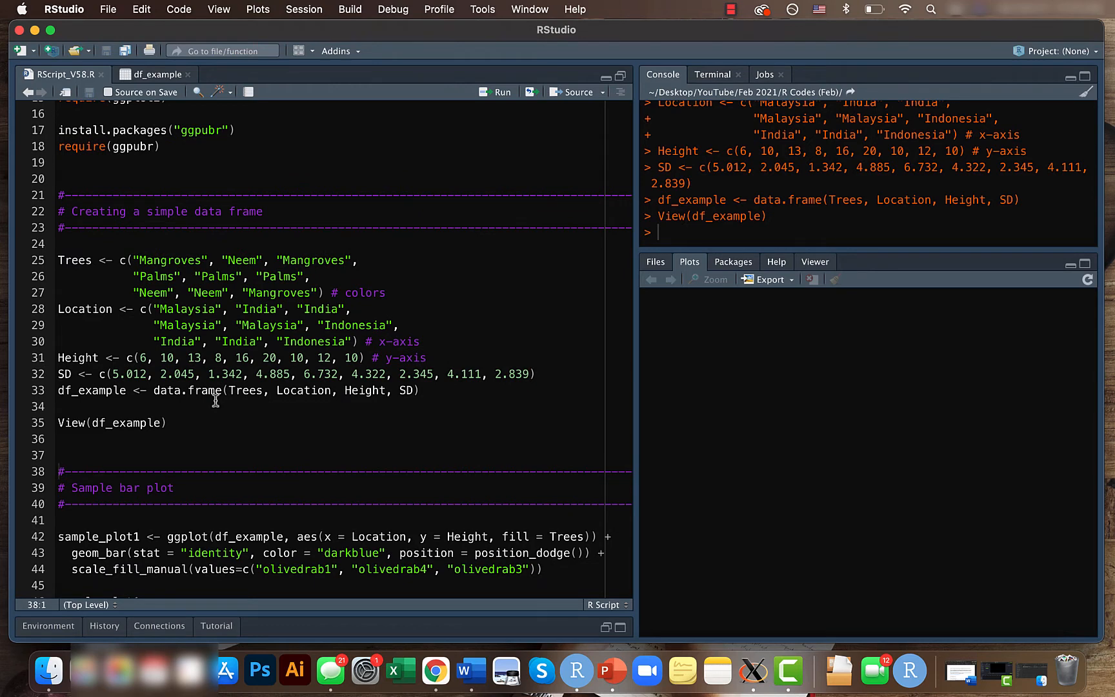
pyautogui.scroll(-3)
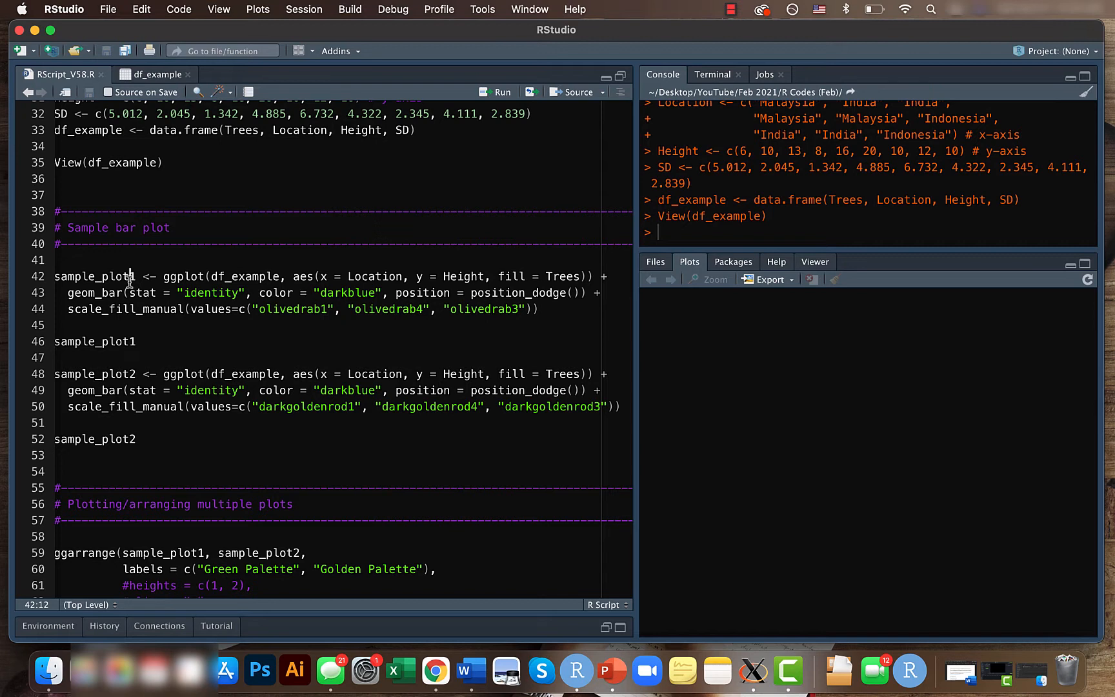
pyautogui.moveTo(283, 321)
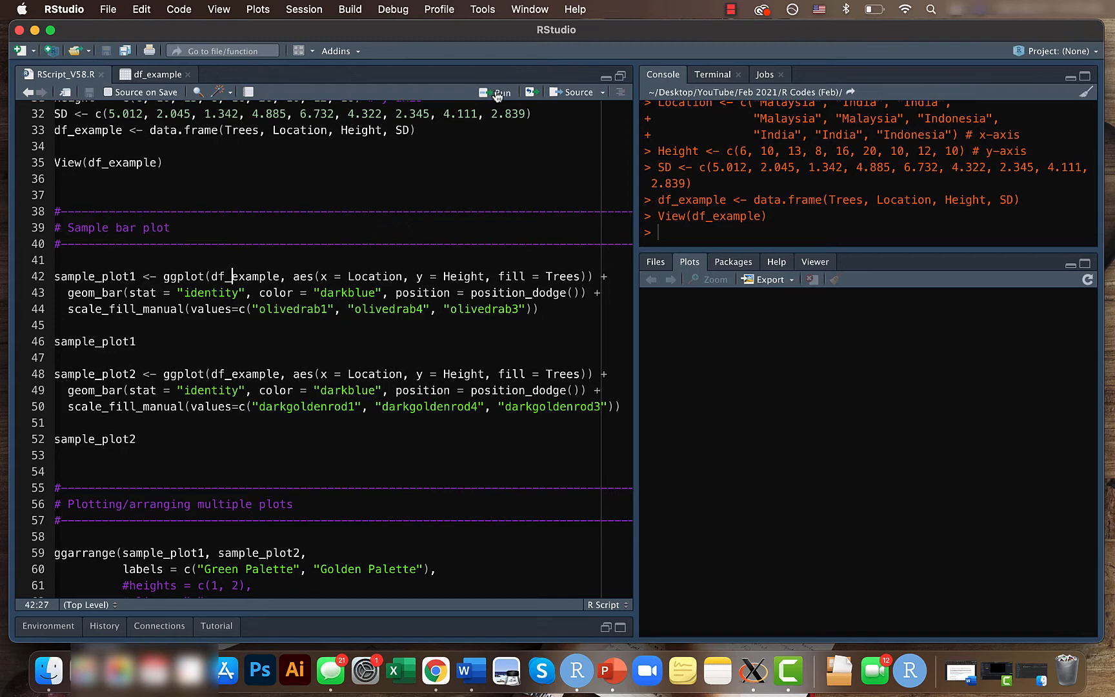
# Step: Run sample_plot1 to draw the green grouped tree-height bar chart
pyautogui.click(500, 92)
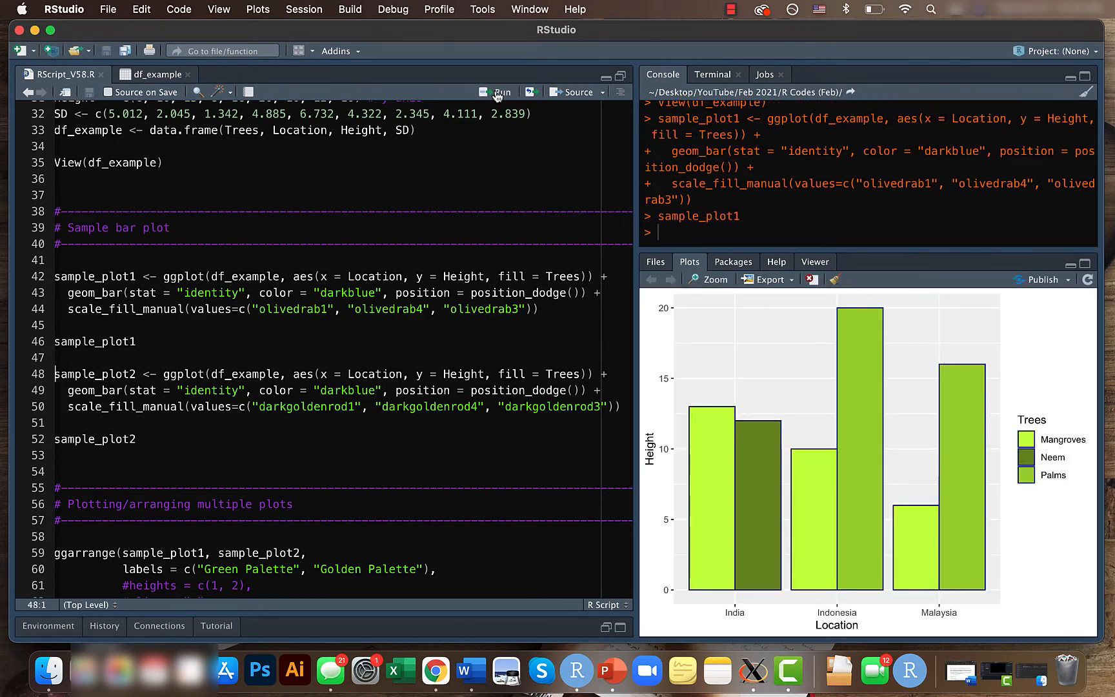
pyautogui.moveTo(652, 473)
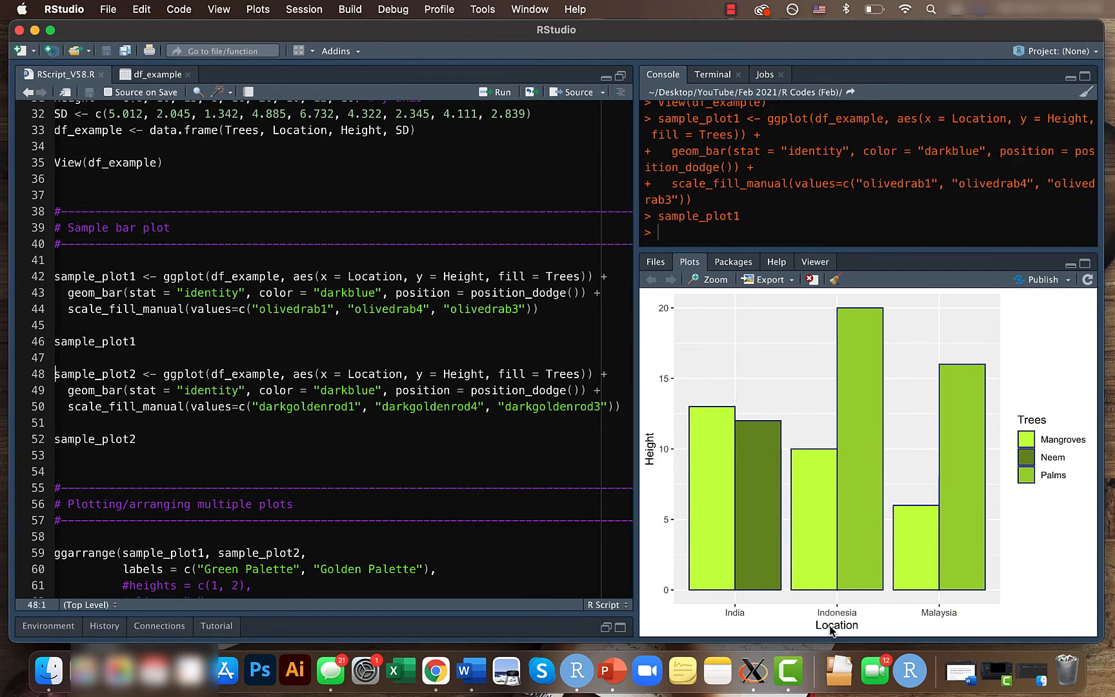
pyautogui.moveTo(889, 517)
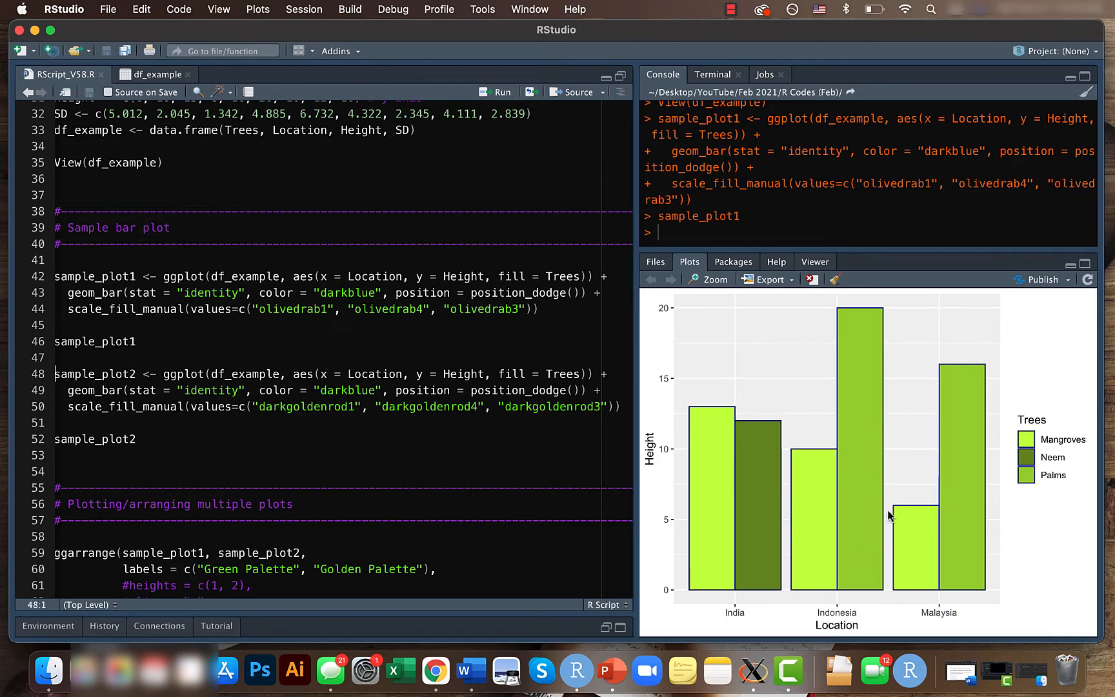
pyautogui.moveTo(876, 451)
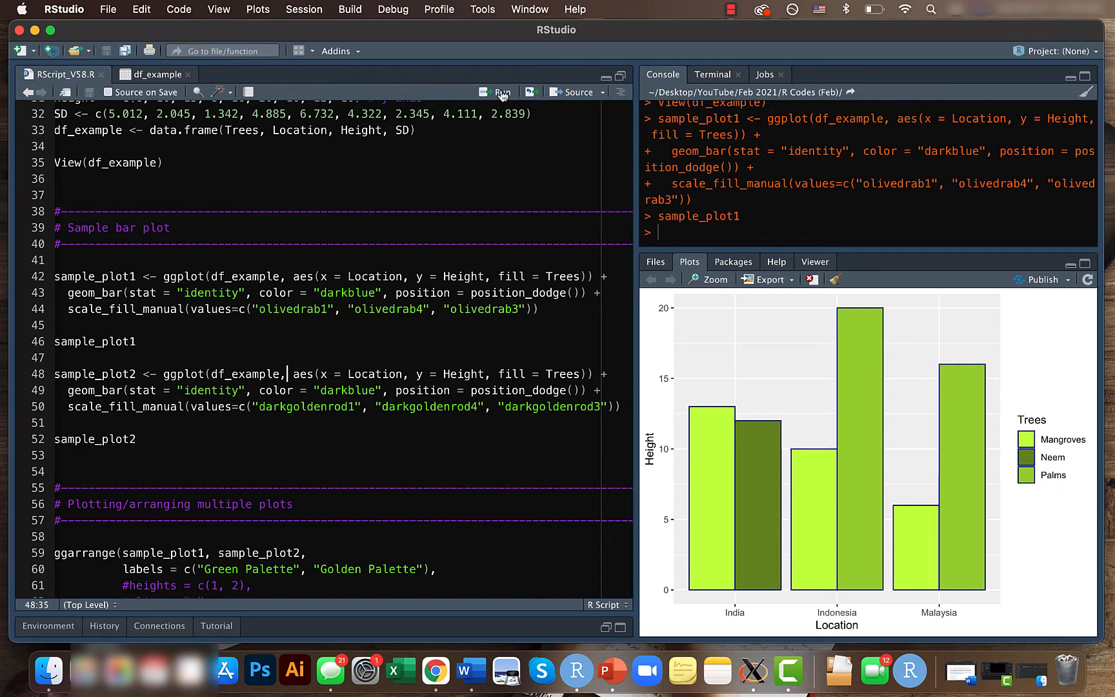
# Step: Run sample_plot2 to render the golden-palette tree-height bar chart in Plots
pyautogui.click(502, 93)
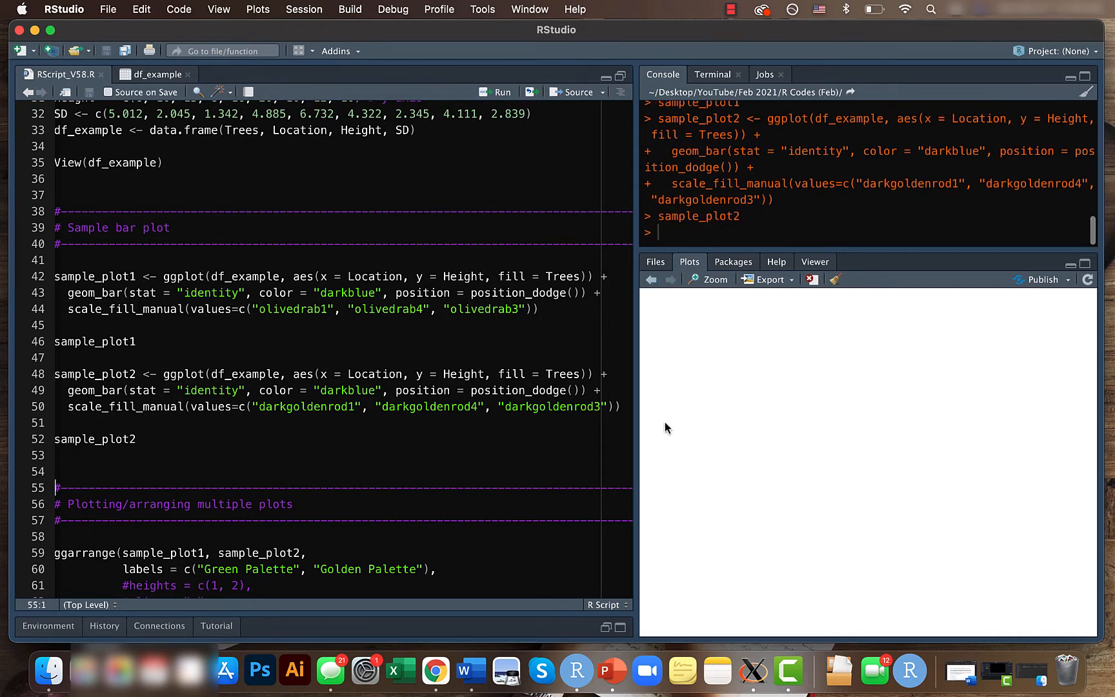
pyautogui.press('enter')
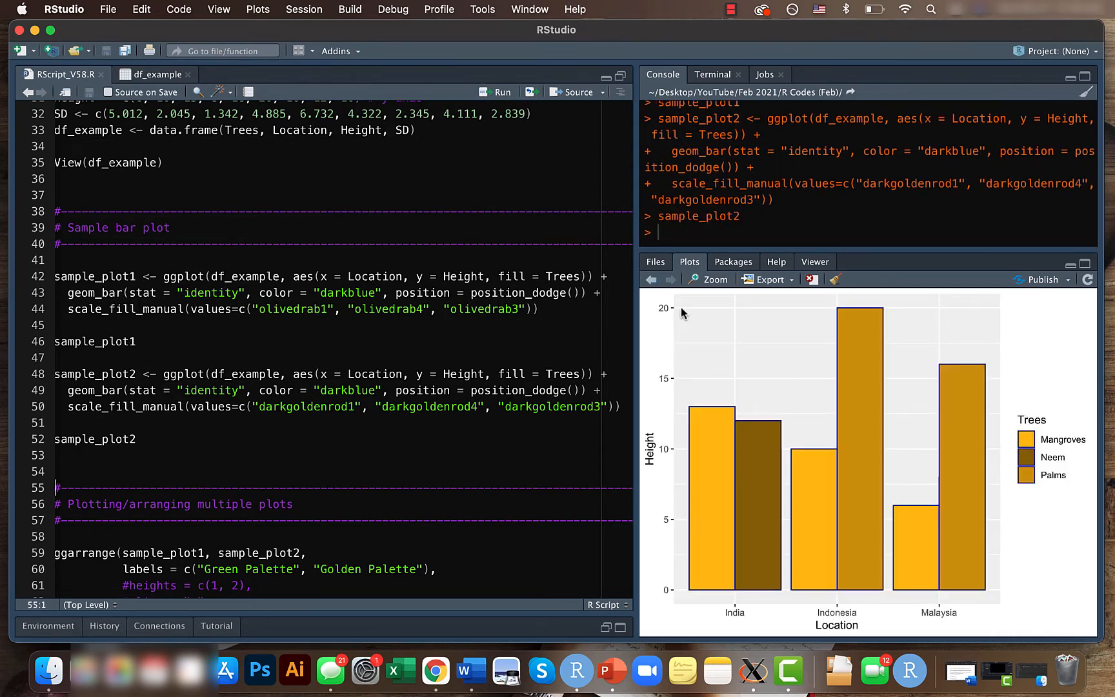
pyautogui.click(650, 279)
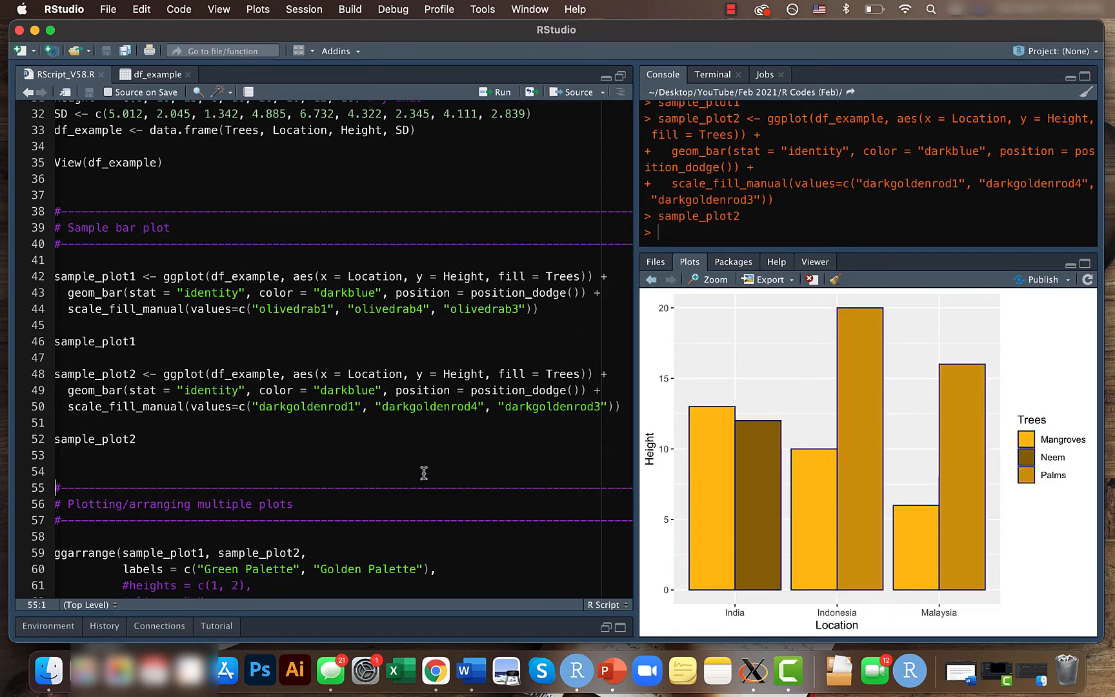
pyautogui.scroll(-3)
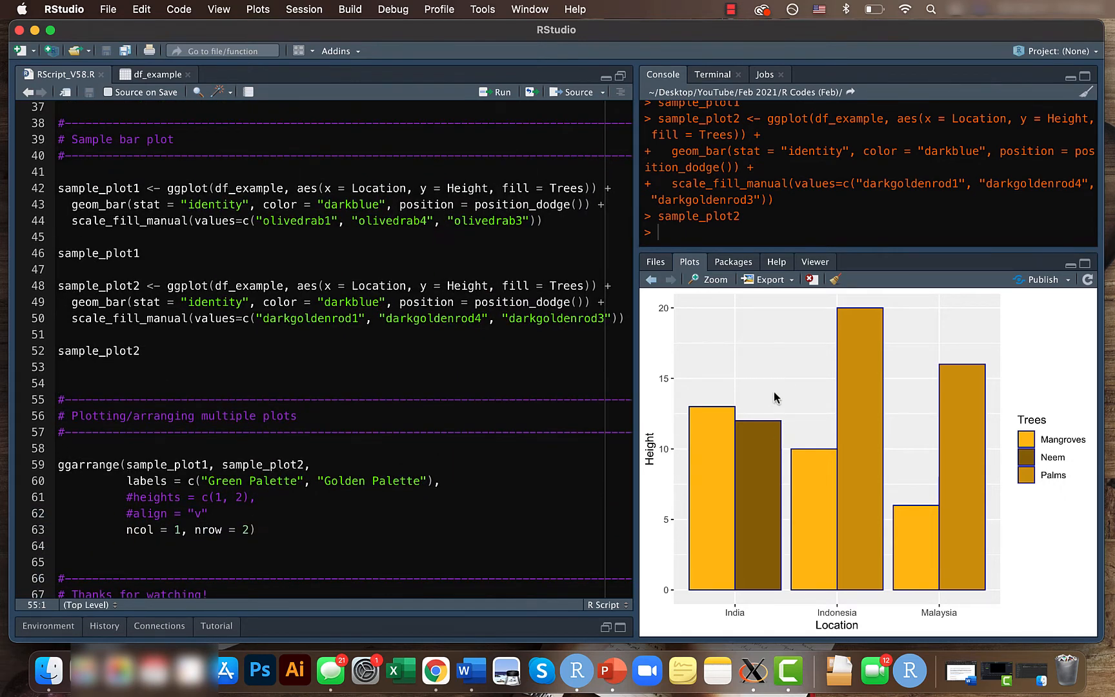
pyautogui.moveTo(748, 383)
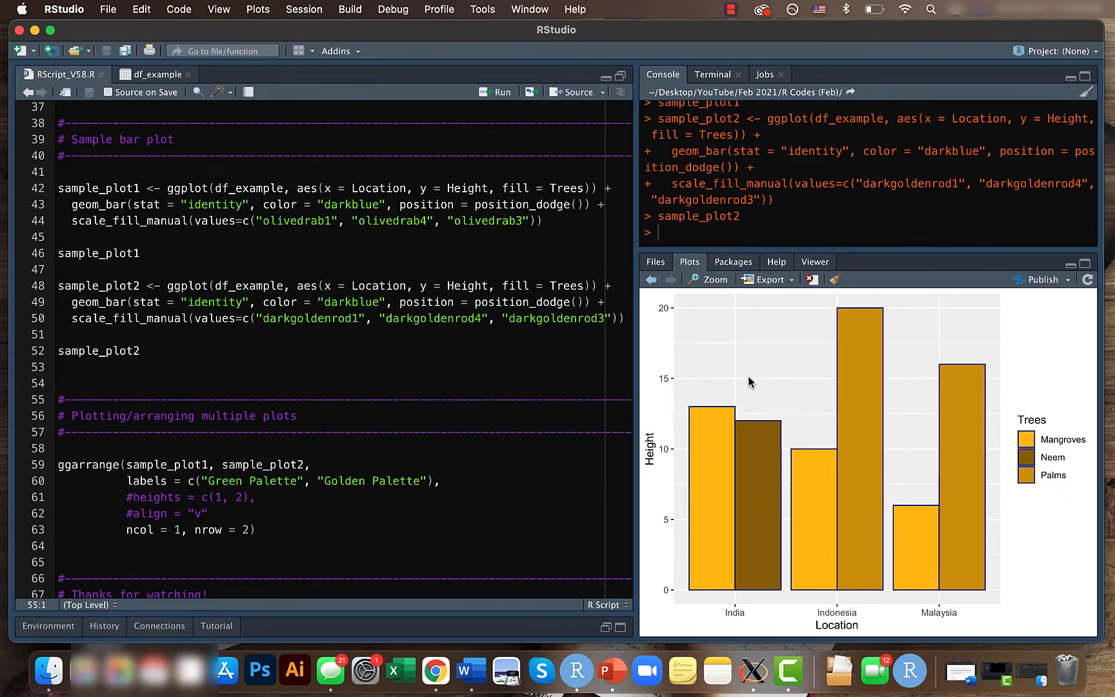
pyautogui.scroll(-3)
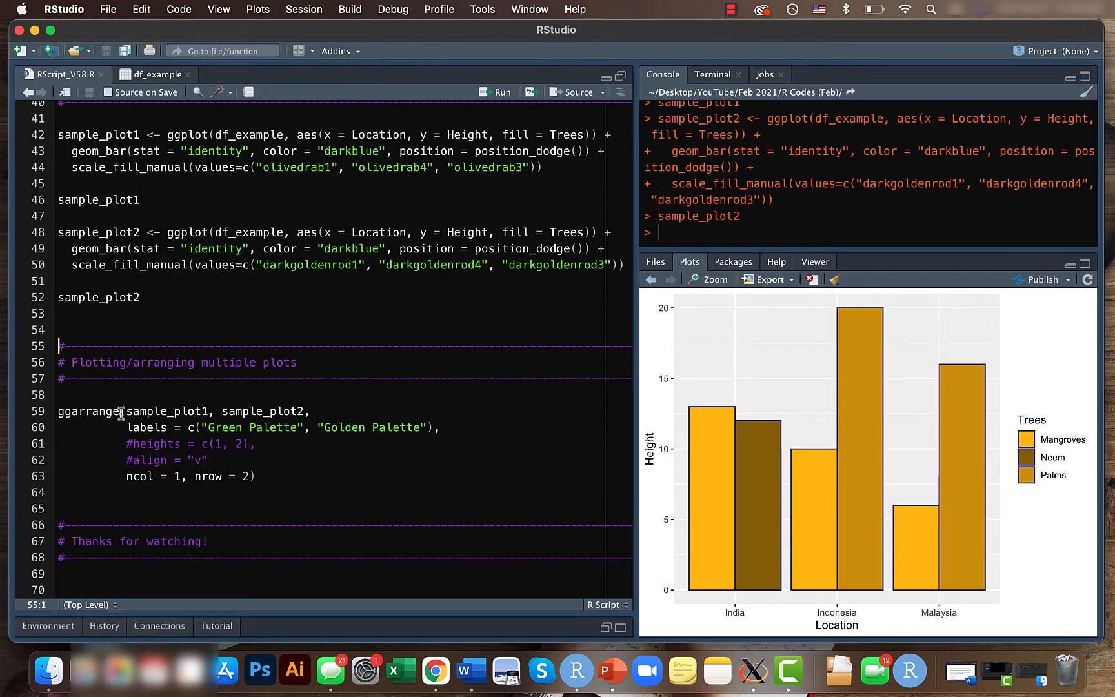
pyautogui.doubleClick(88, 410)
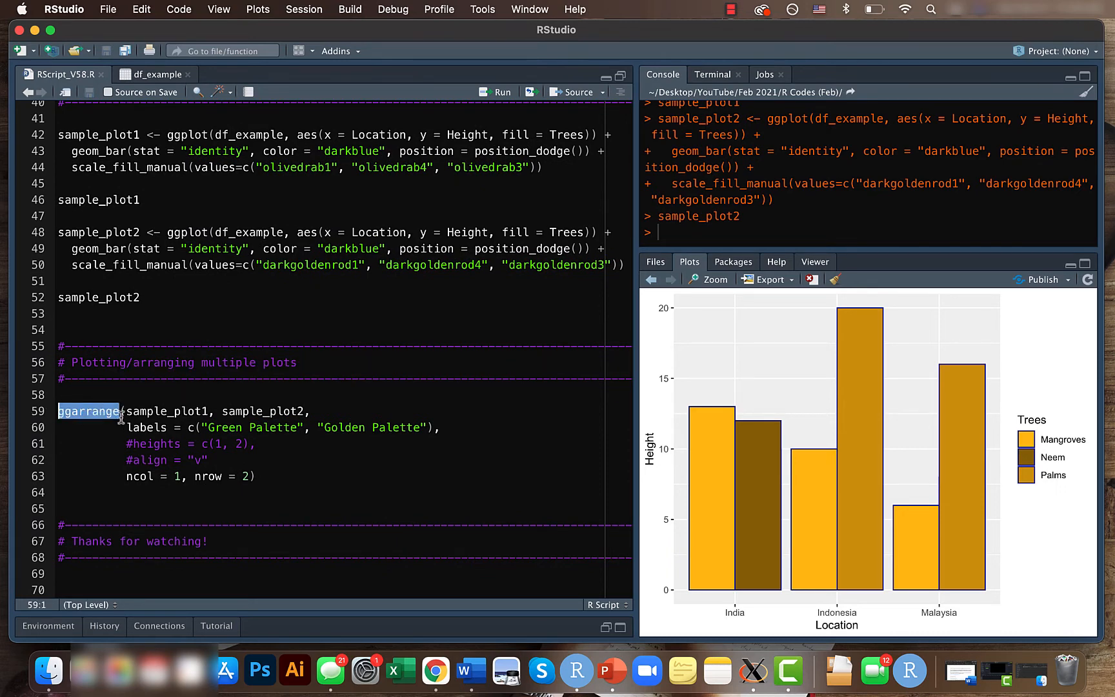
pyautogui.moveTo(125, 439)
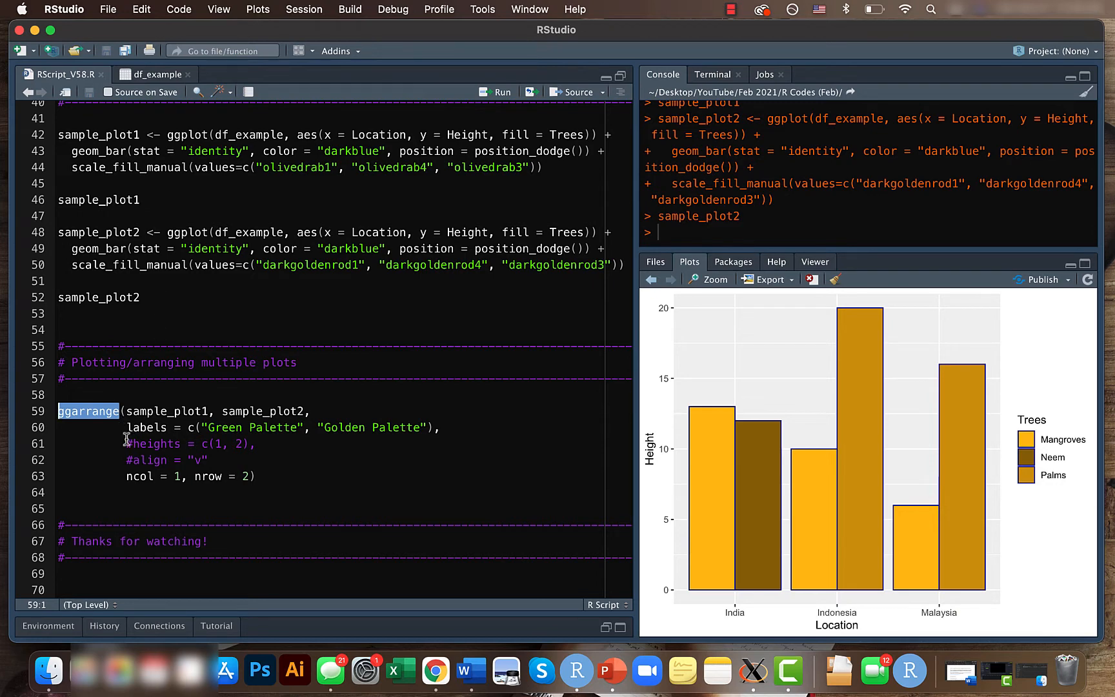
pyautogui.click(114, 443)
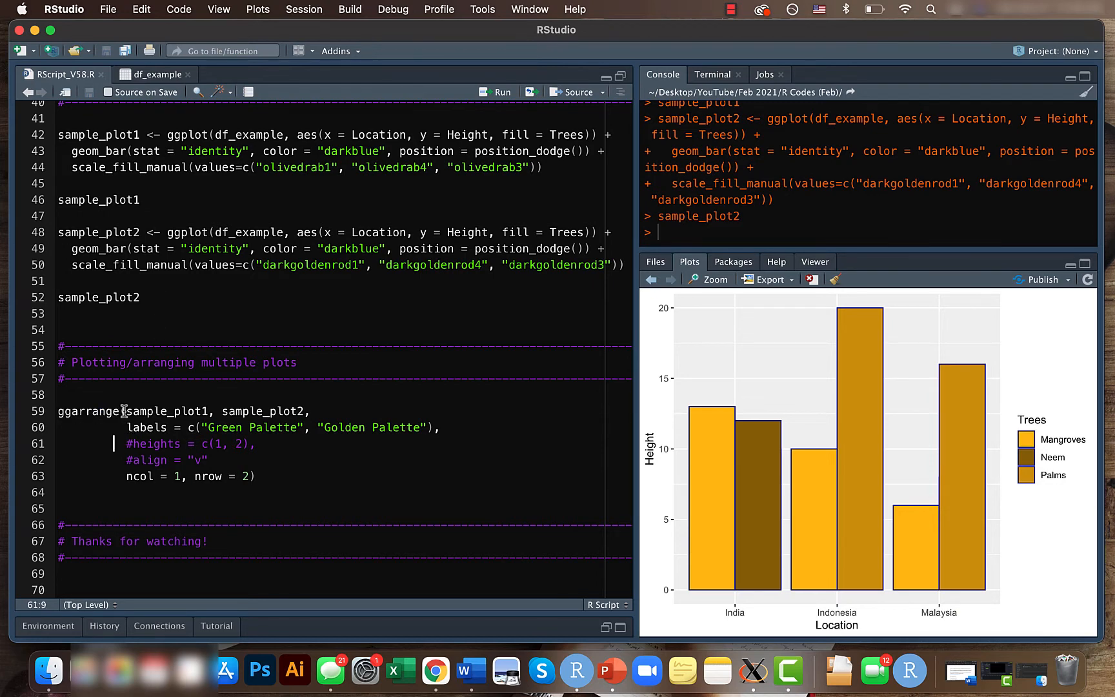
pyautogui.moveTo(120, 411)
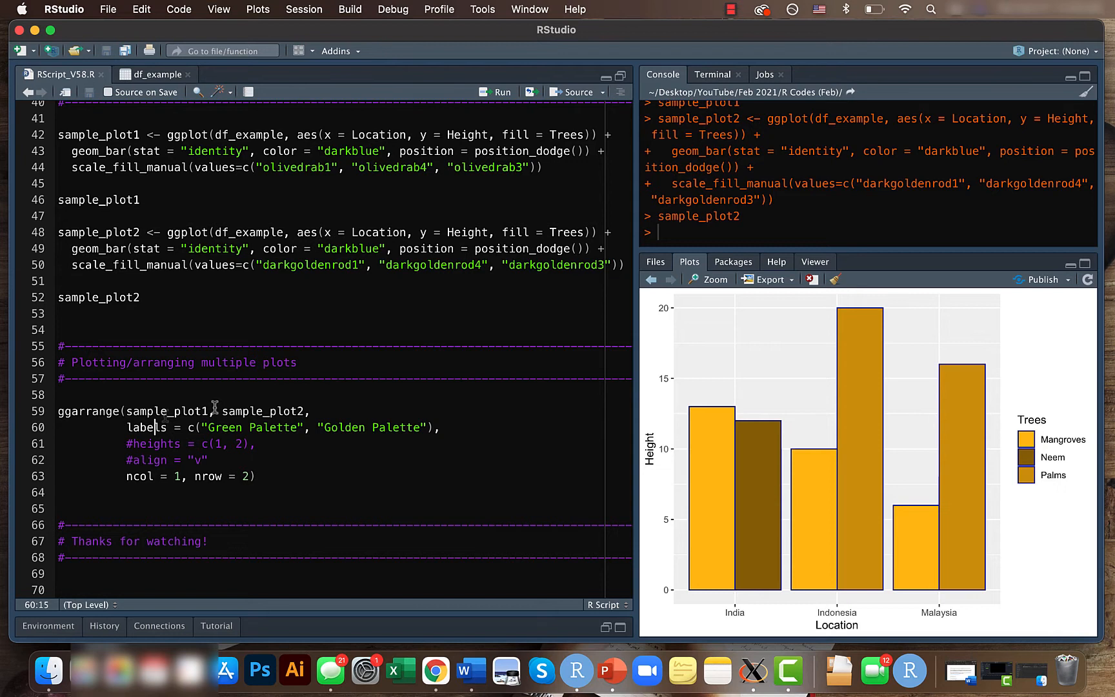
pyautogui.doubleClick(165, 411)
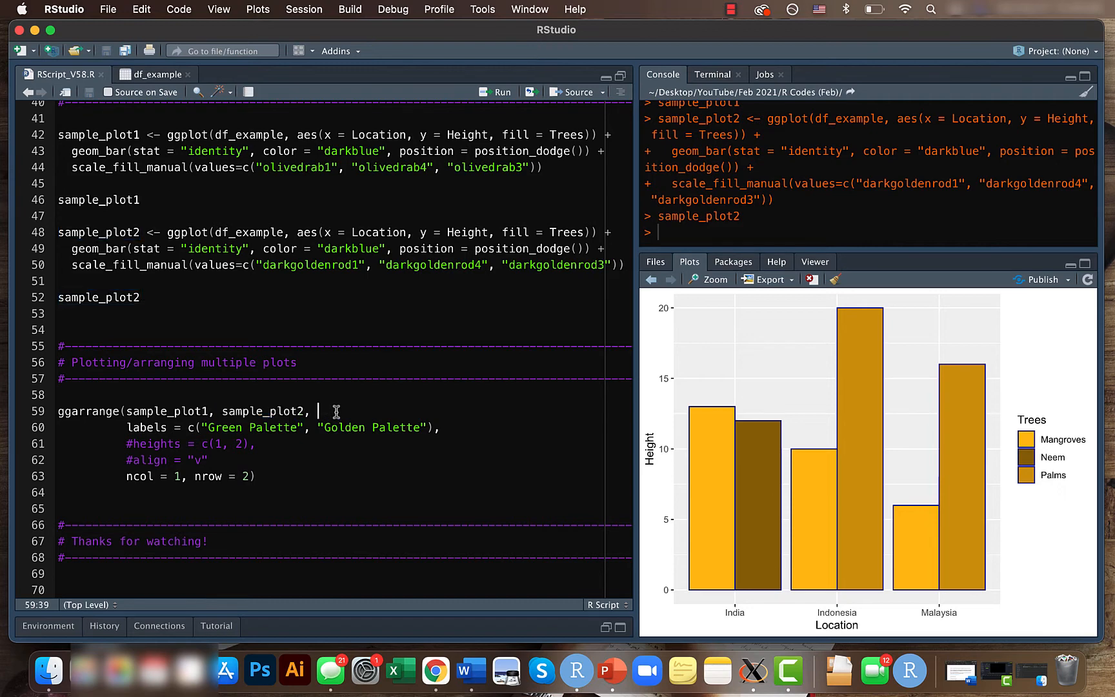
pyautogui.moveTo(432, 412)
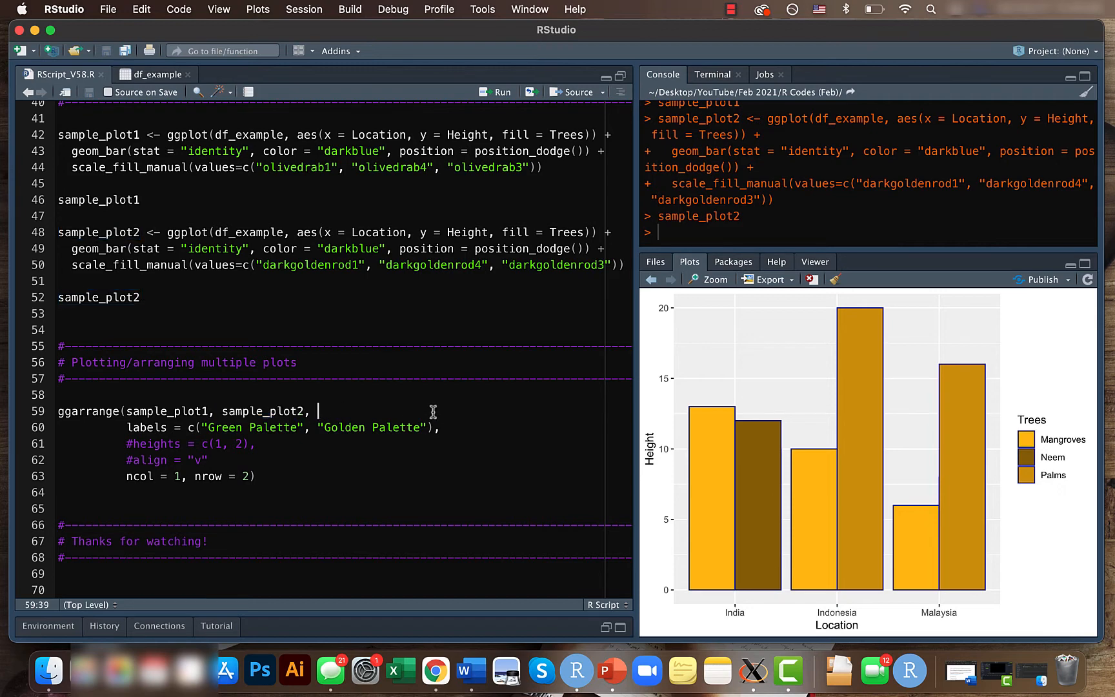
pyautogui.moveTo(362, 416)
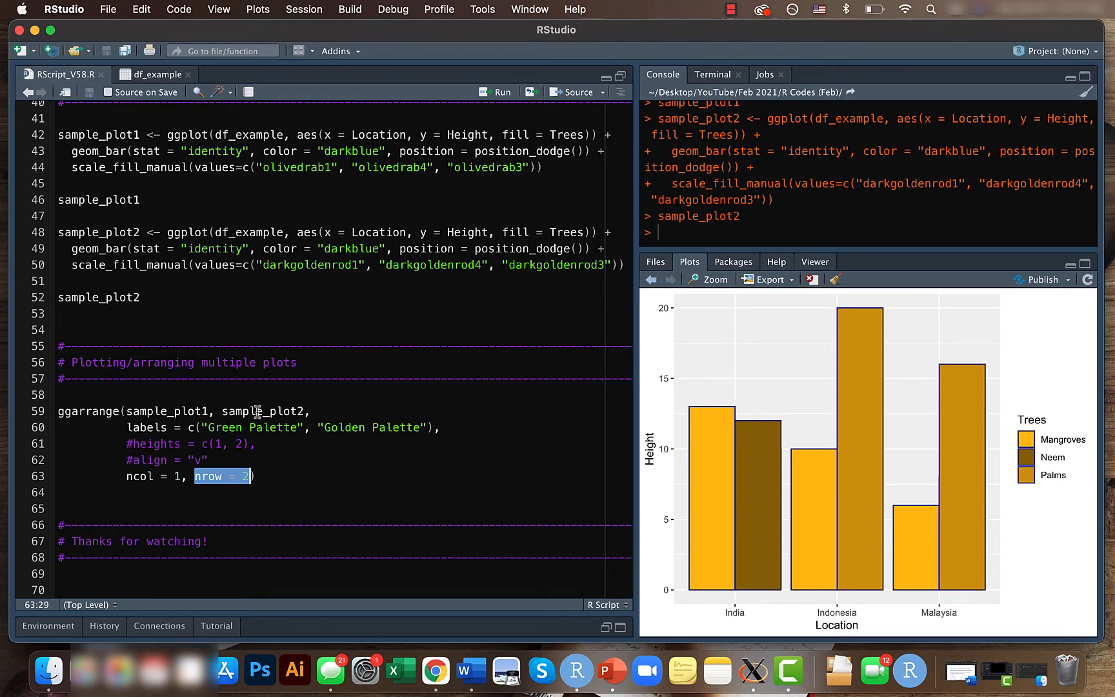
pyautogui.moveTo(285, 427)
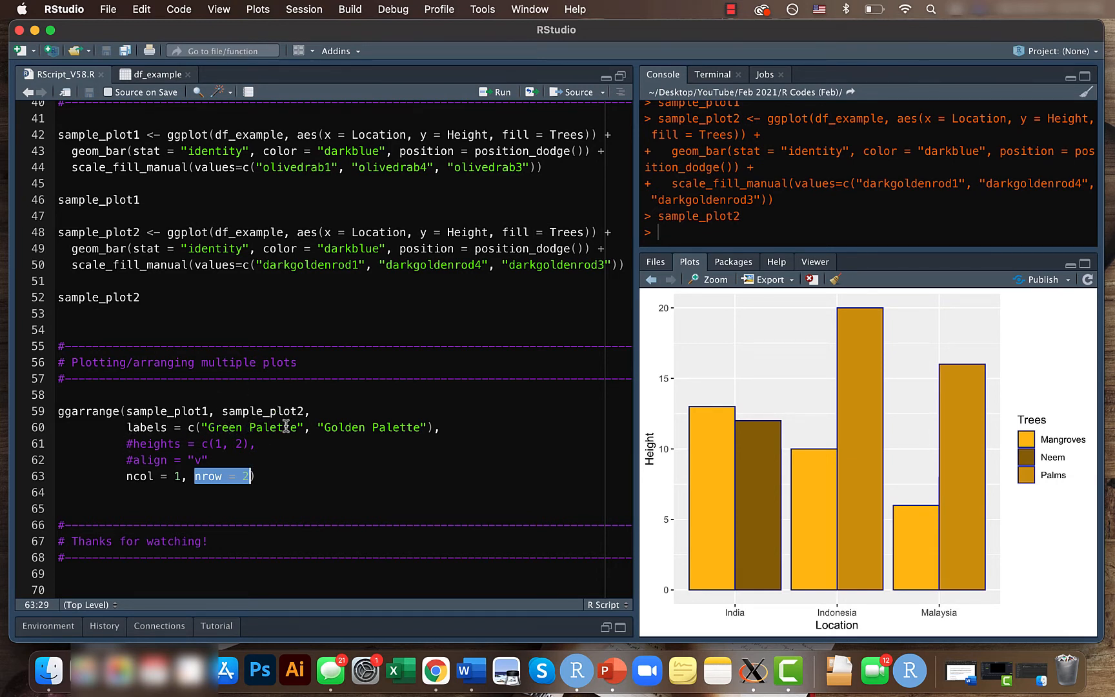
pyautogui.moveTo(291, 419)
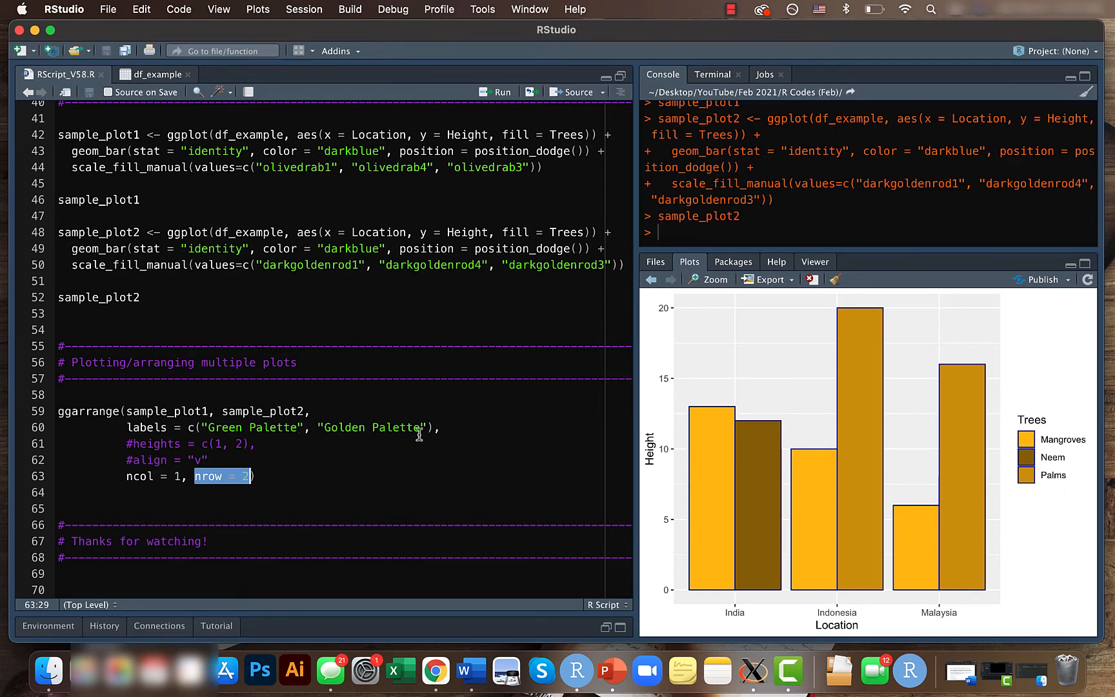
# Step: Run ggarrange to stack the charts labelled Green Palette and Golden Palette
pyautogui.click(192, 411)
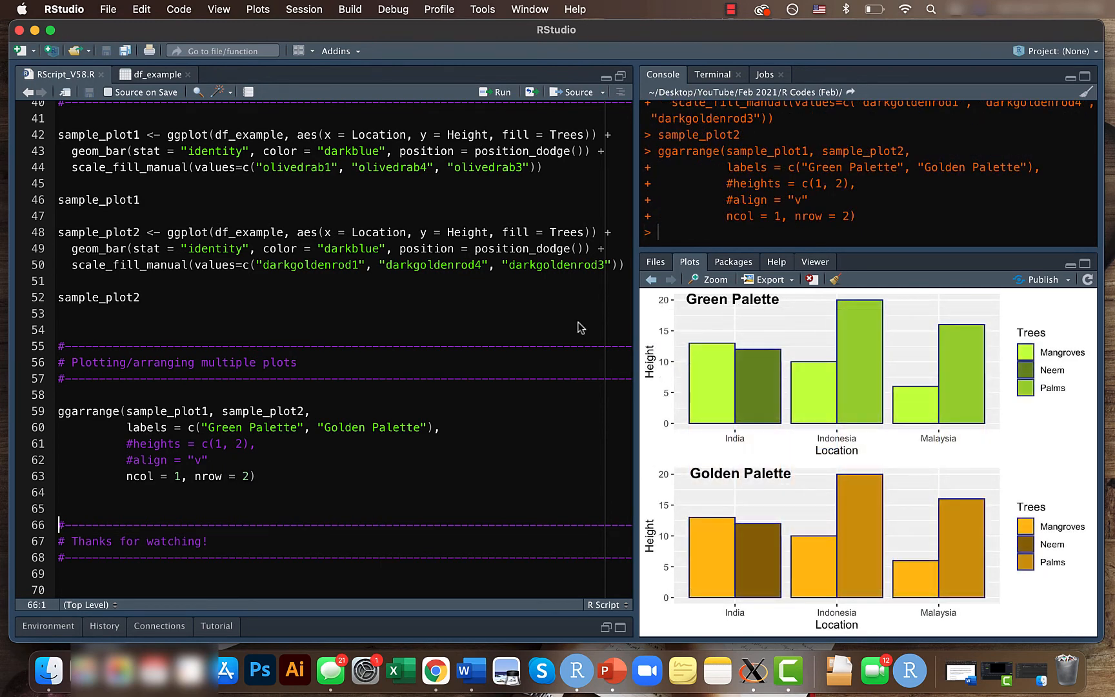
pyautogui.moveTo(783, 424)
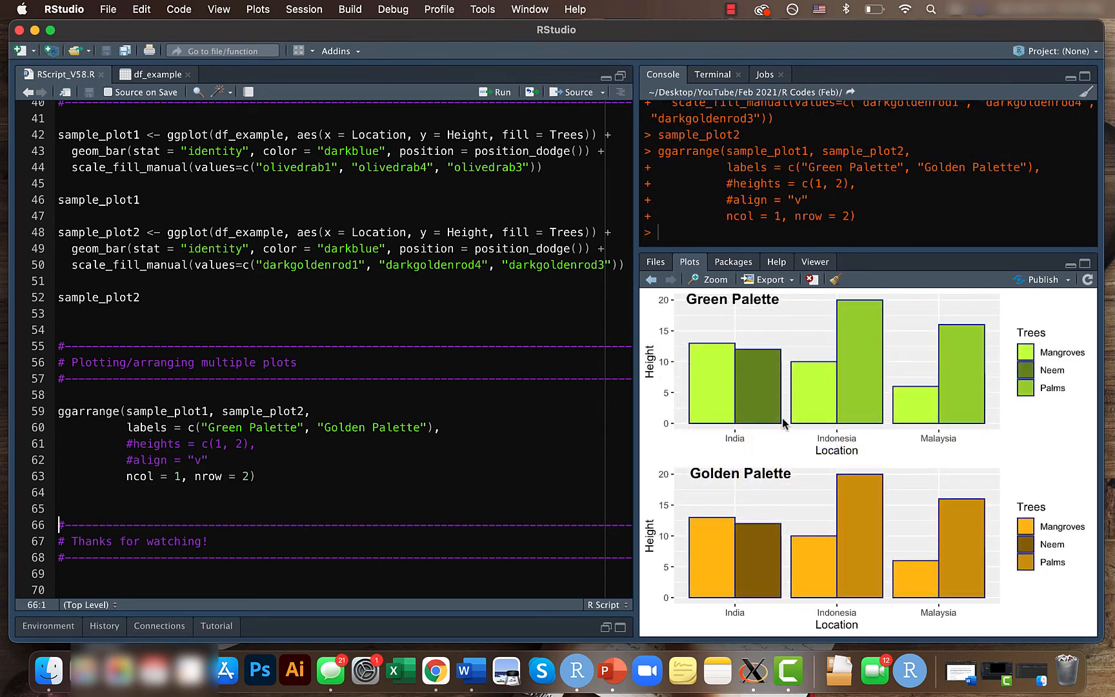
pyautogui.moveTo(830, 418)
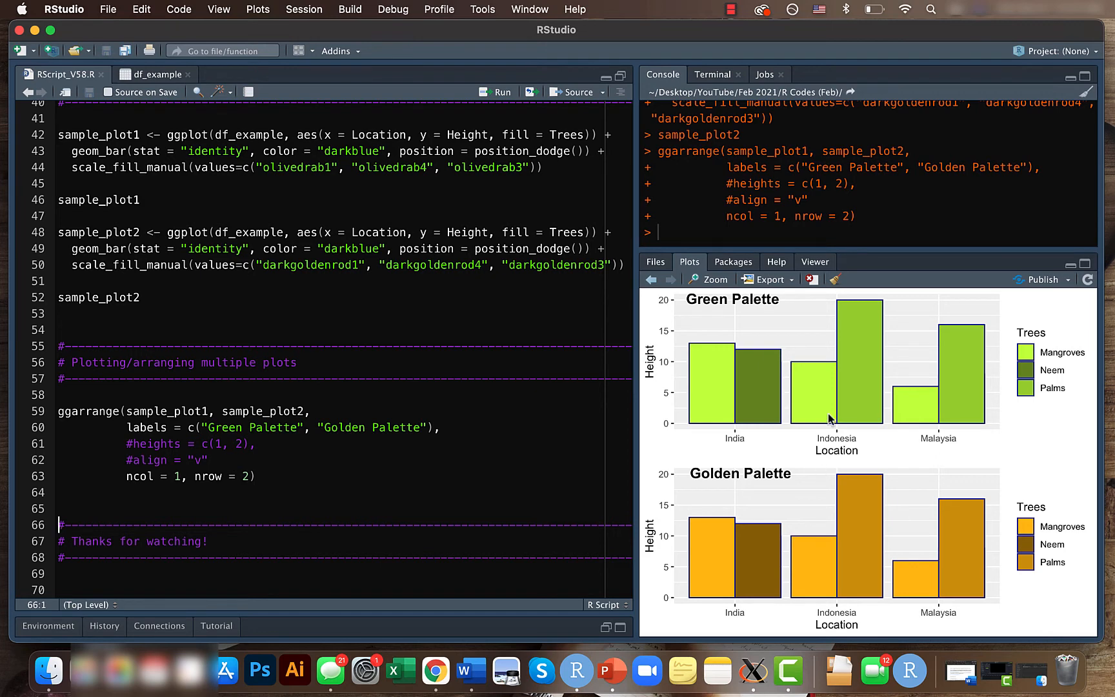
pyautogui.moveTo(1052, 510)
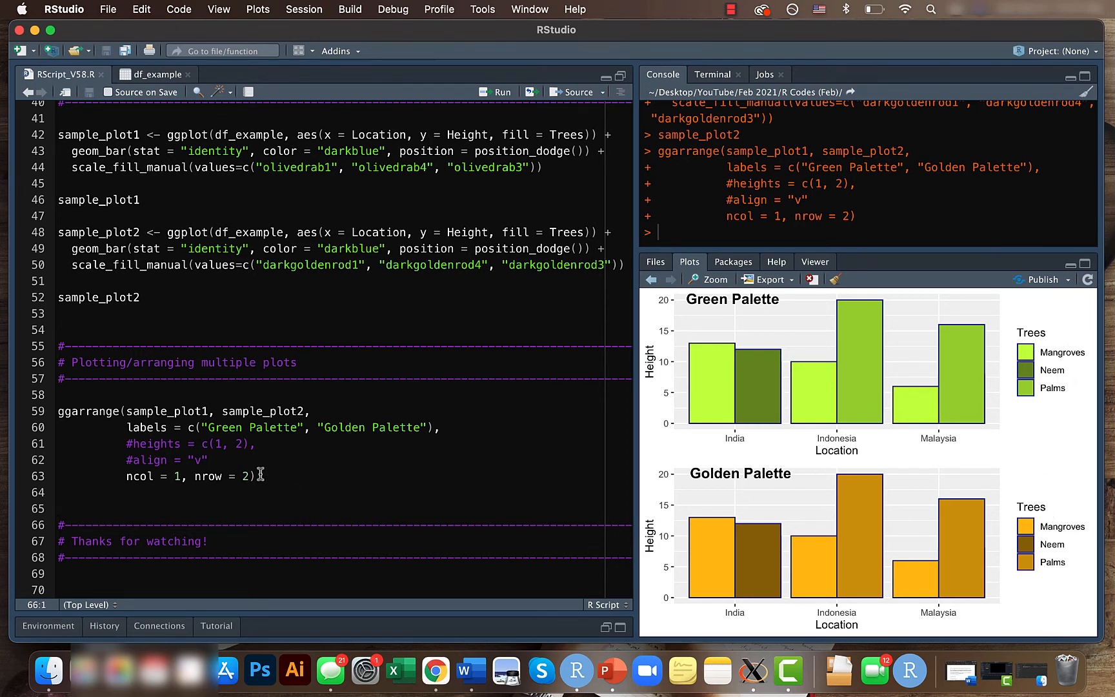
pyautogui.moveTo(643, 417)
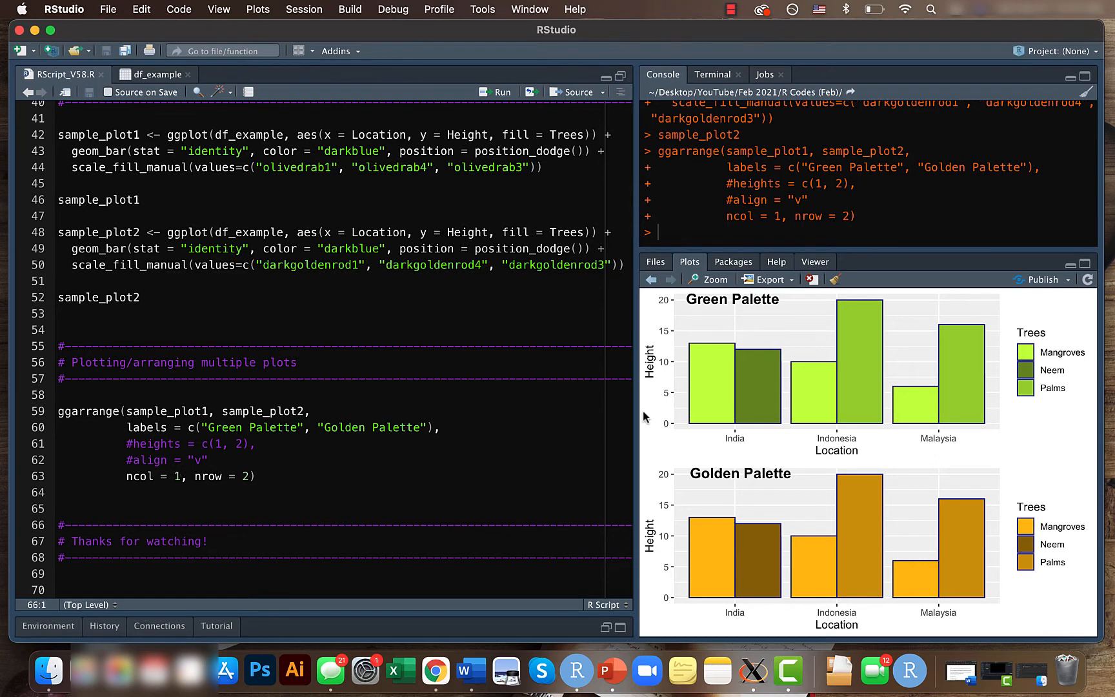
pyautogui.moveTo(702, 507)
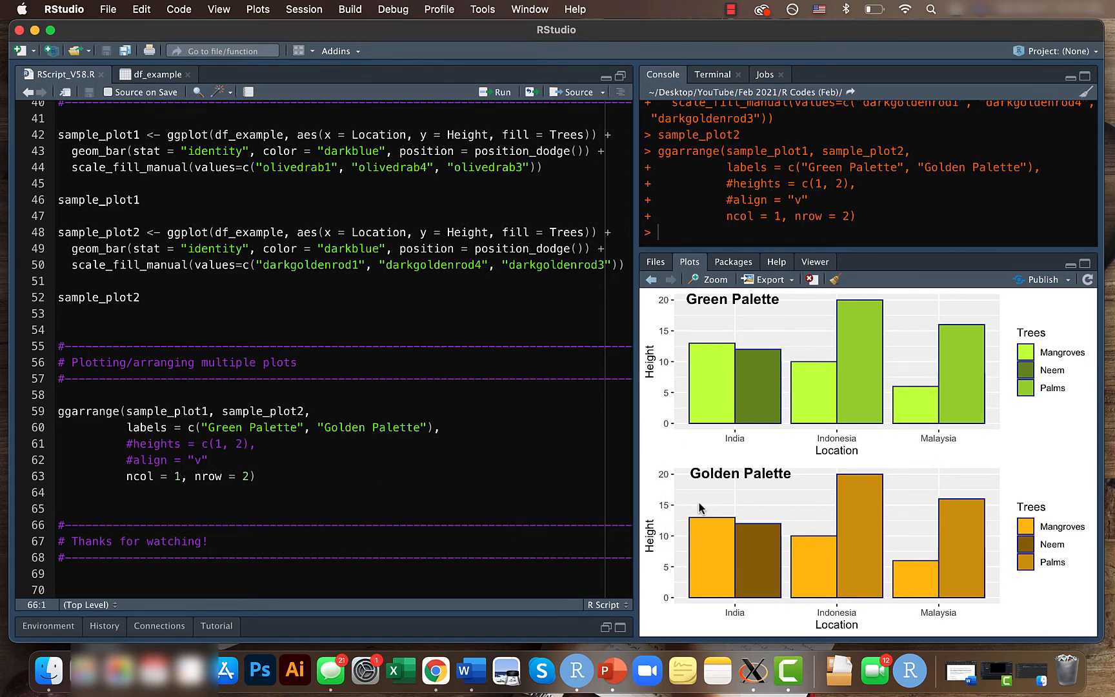
pyautogui.moveTo(666, 492)
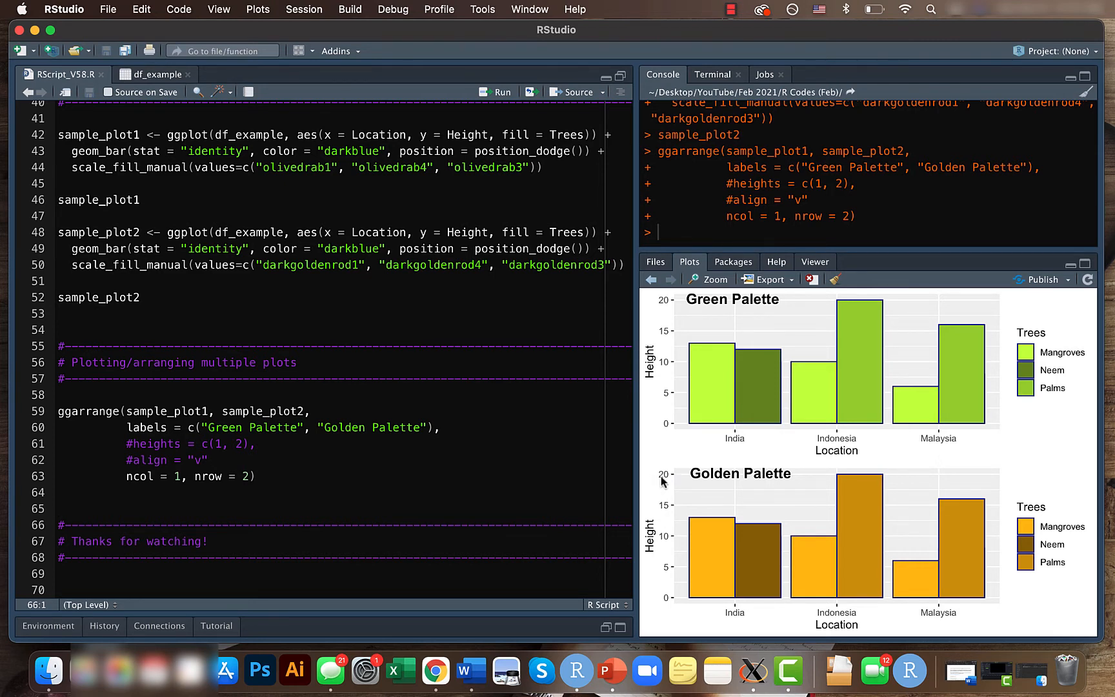
pyautogui.moveTo(669, 483)
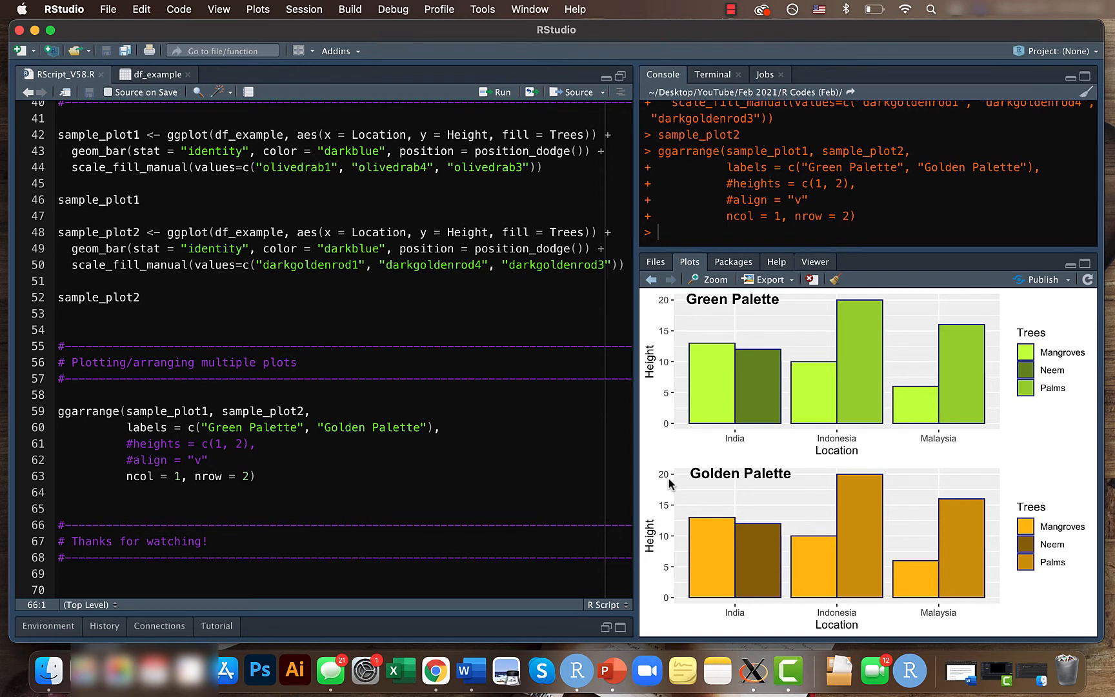
pyautogui.moveTo(684, 487)
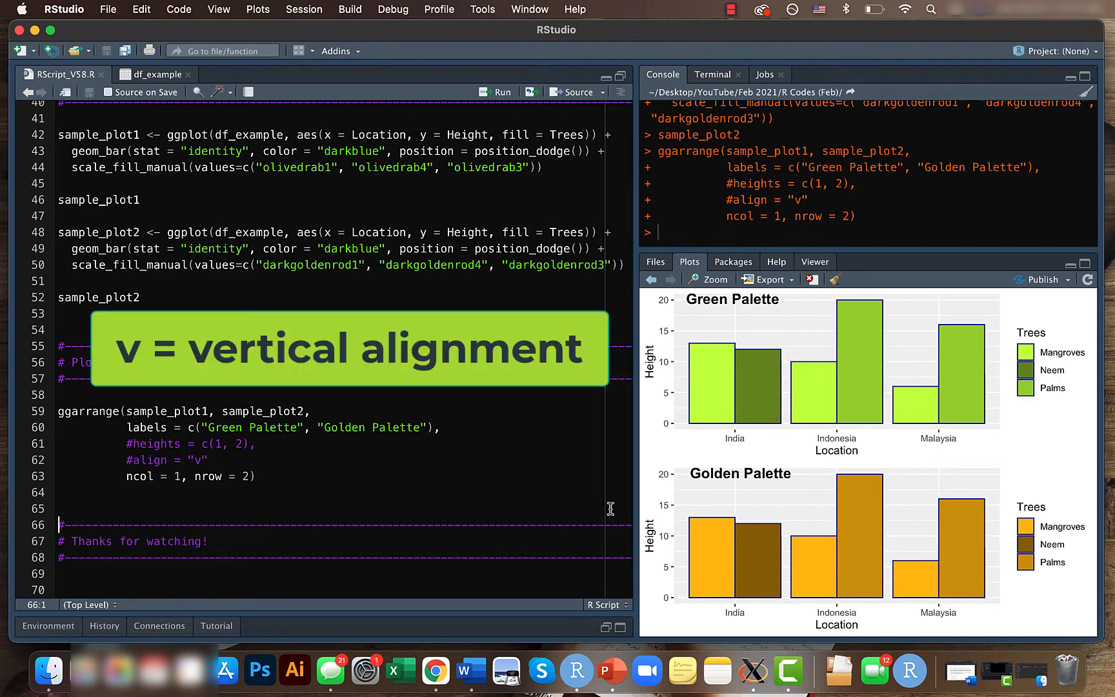
# Step: Uncomment heights = c(1, 2) and rerun ggarrange
pyautogui.doubleClick(167, 460)
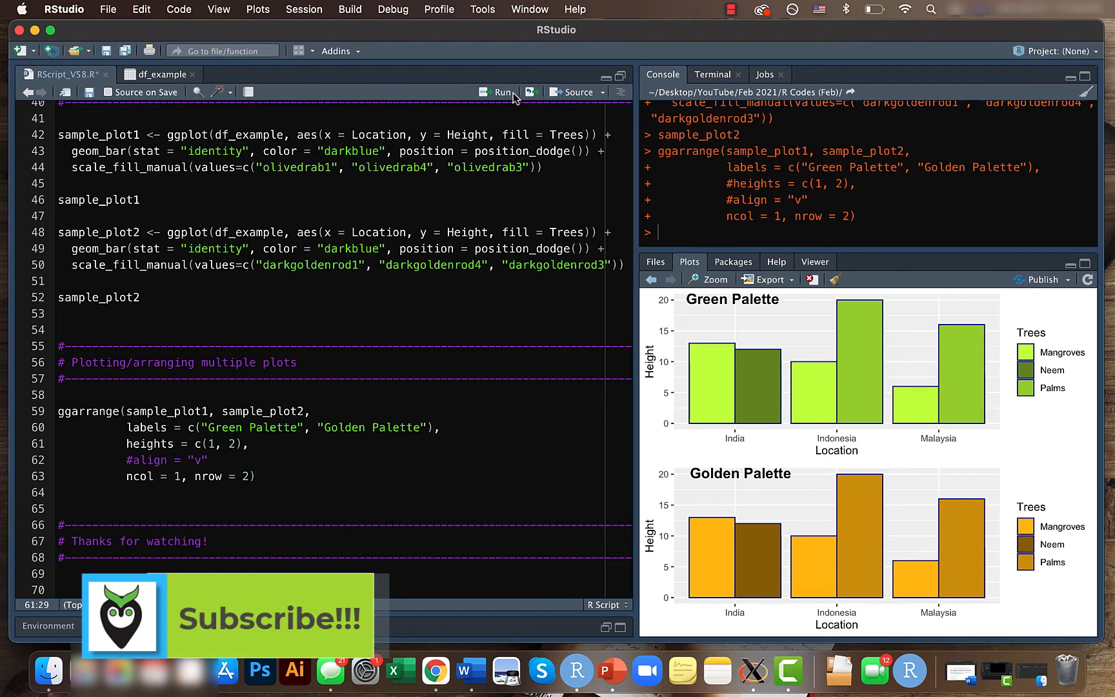
pyautogui.click(503, 91)
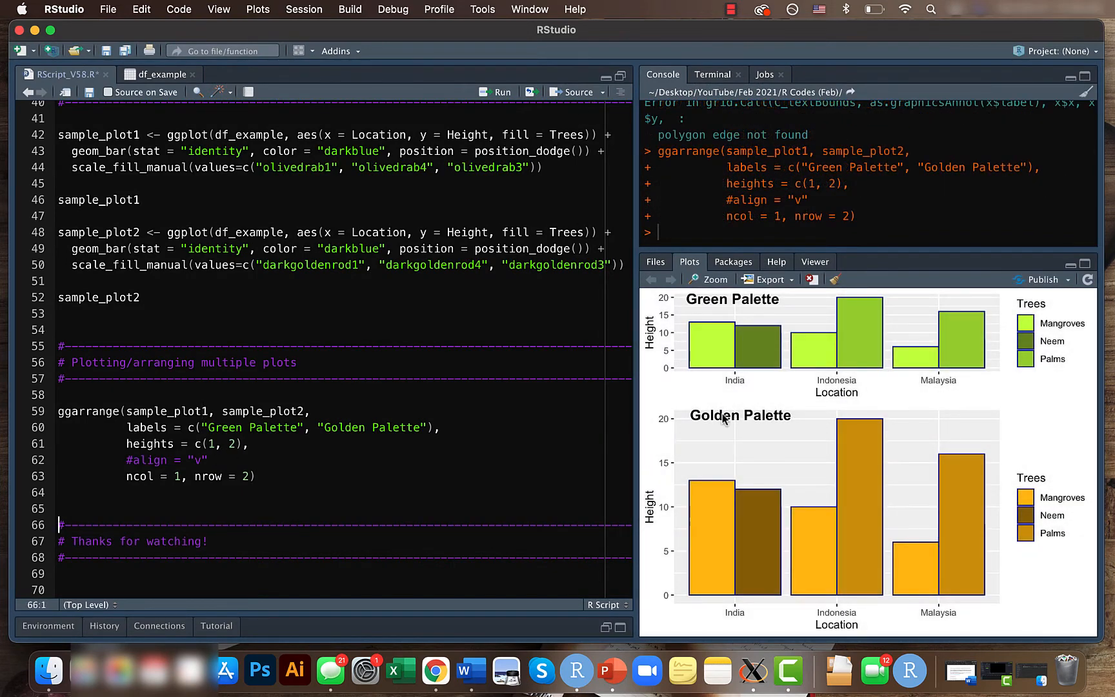
pyautogui.moveTo(710, 336)
pyautogui.write('2')
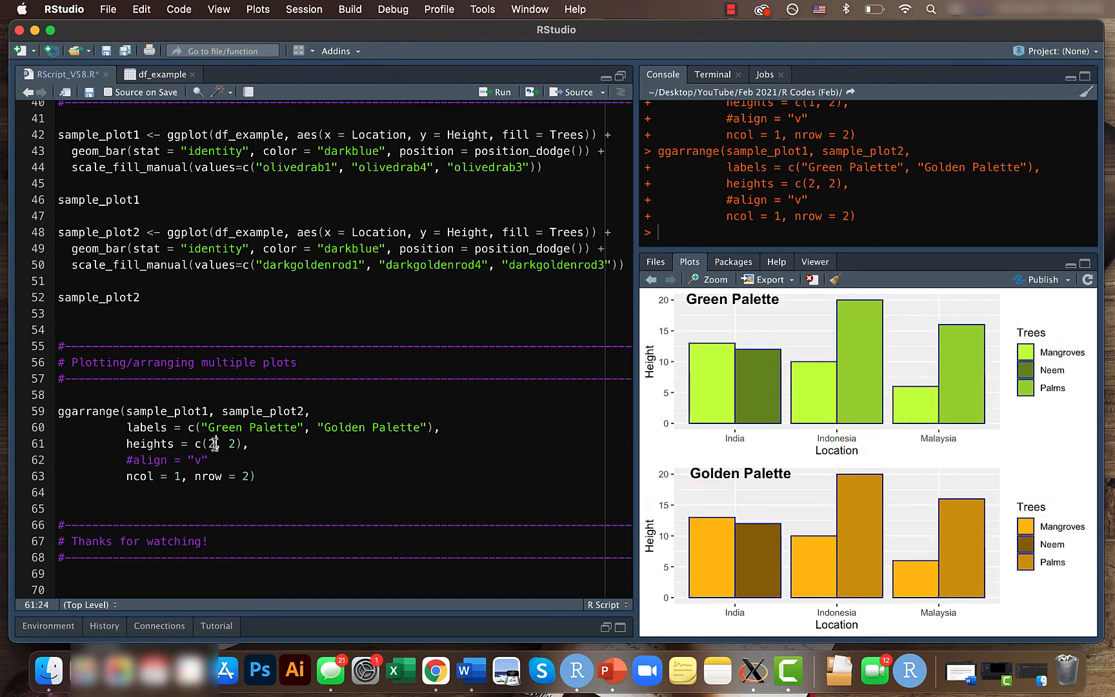
# Step: Change the ggarrange heights to c(3, 2) and rerun it
pyautogui.write('3')
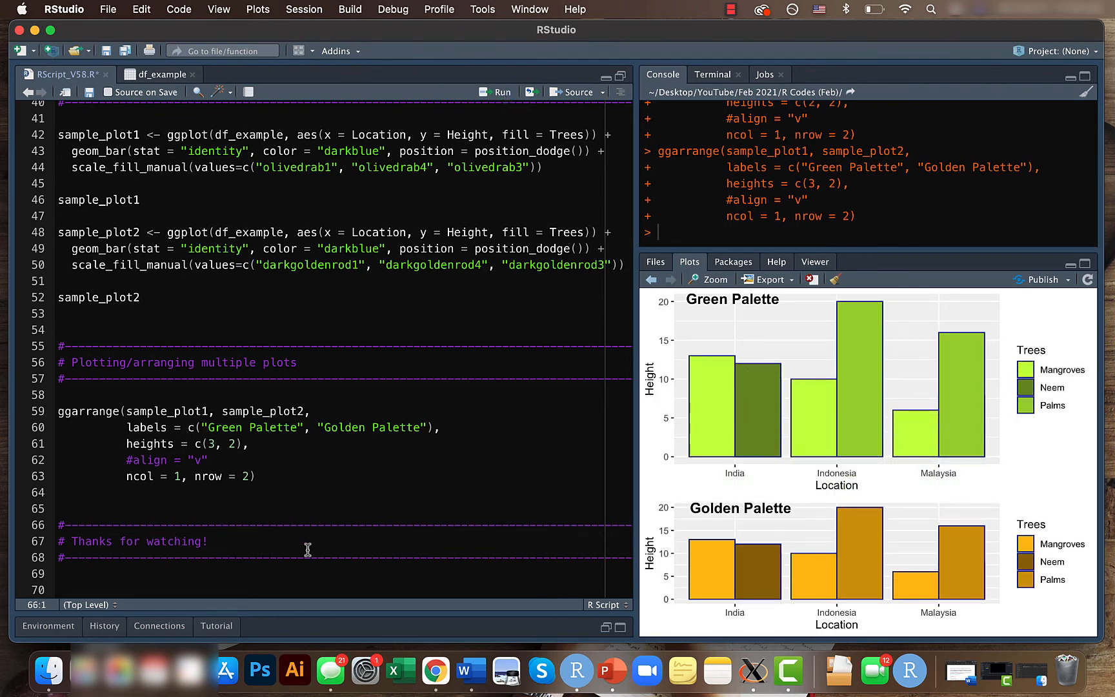
pyautogui.moveTo(276, 476)
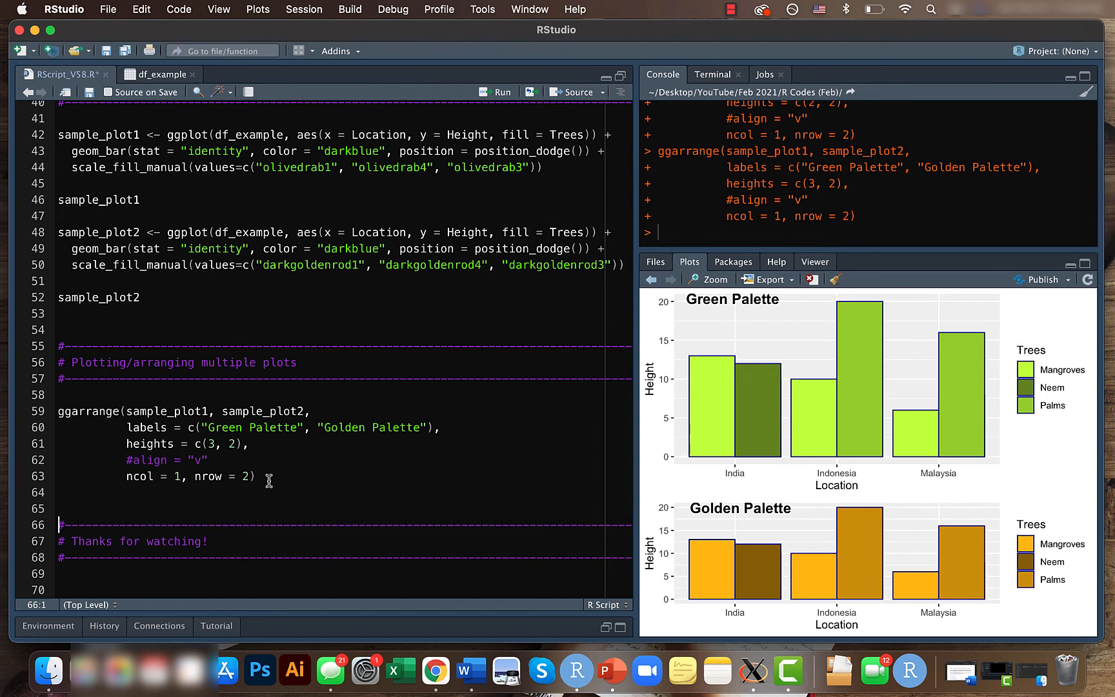
pyautogui.moveTo(274, 474)
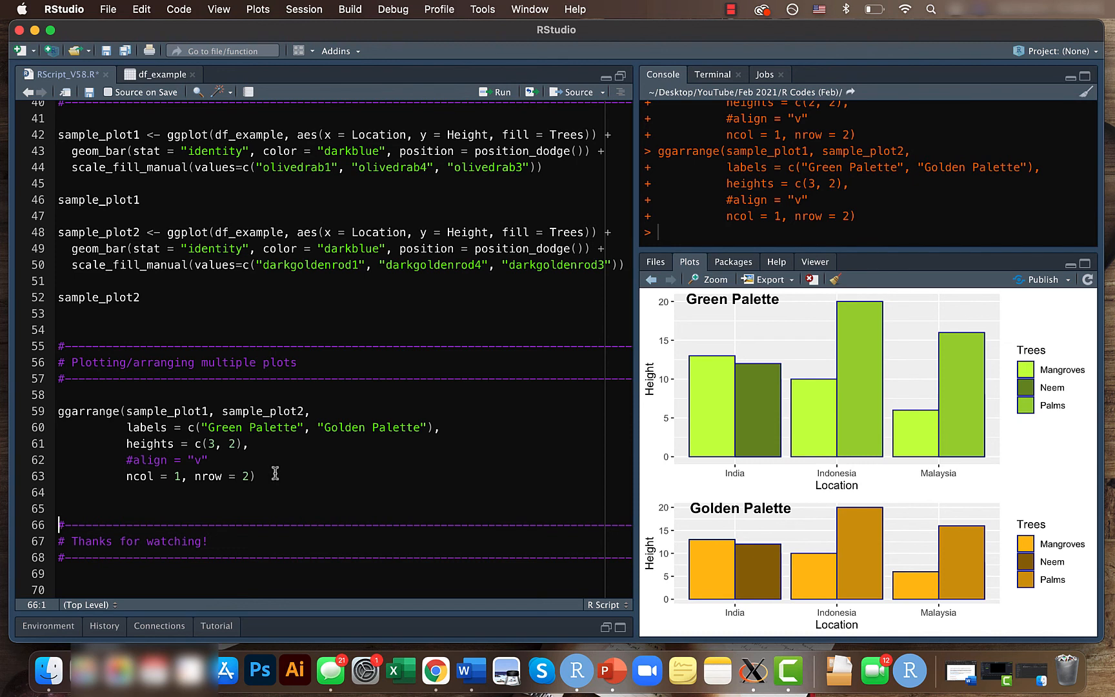